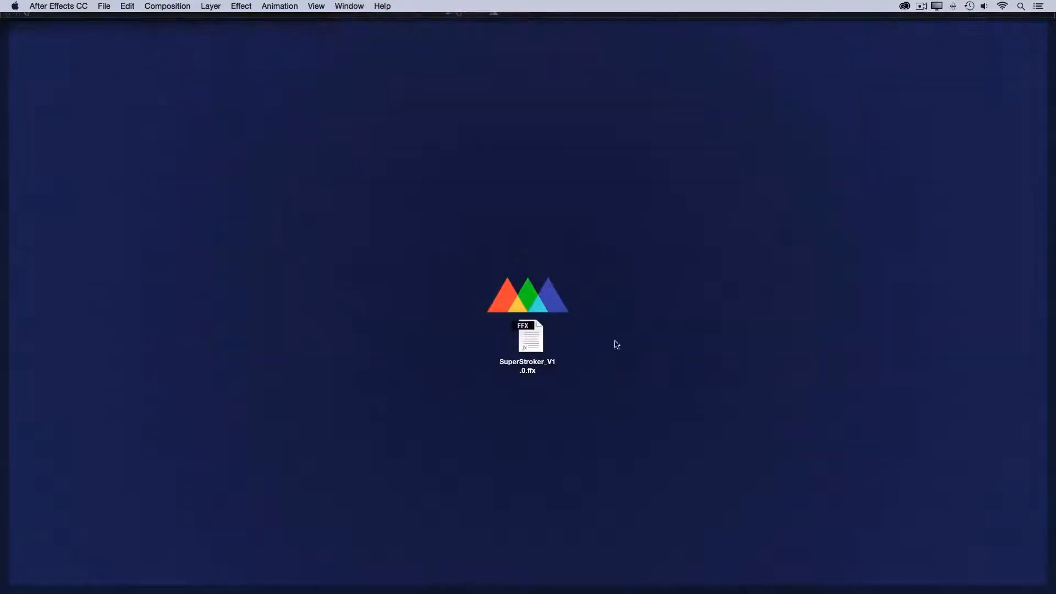
# Open the SuperStroker_V1.0.ffx preset file from the desktop.
pyautogui.click(527, 336)
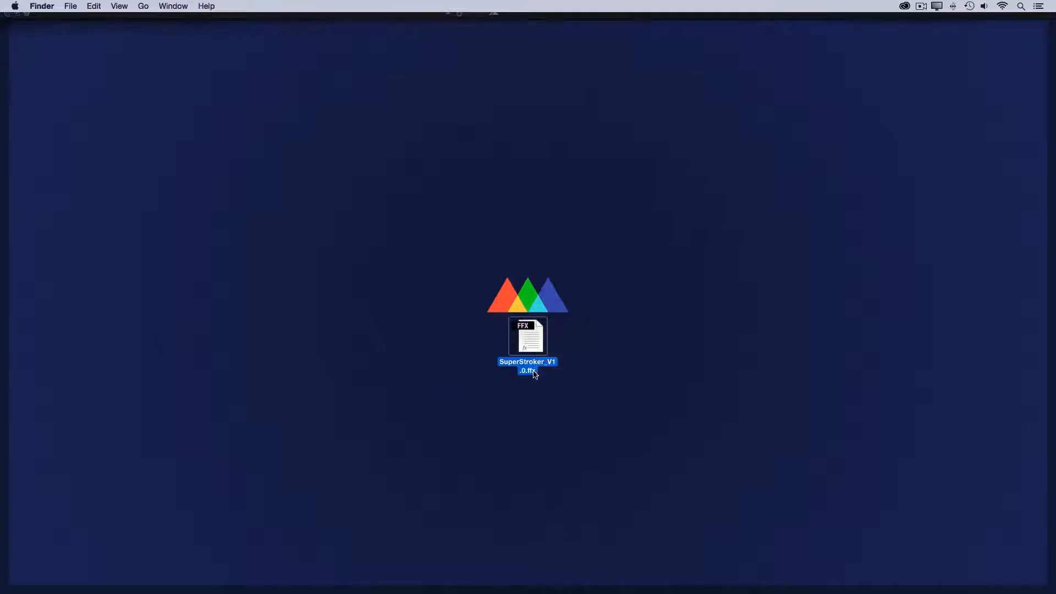
pyautogui.doubleClick(528, 335)
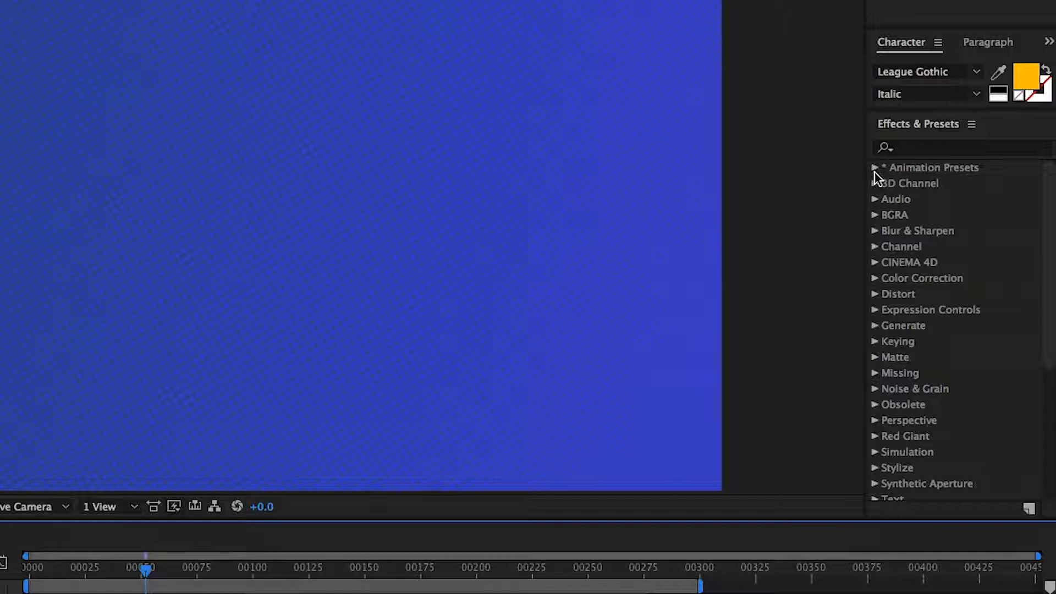
# Expand Animation Presets, select TaperedStroke_v1.0 and bring up the panel menu.
pyautogui.click(874, 167)
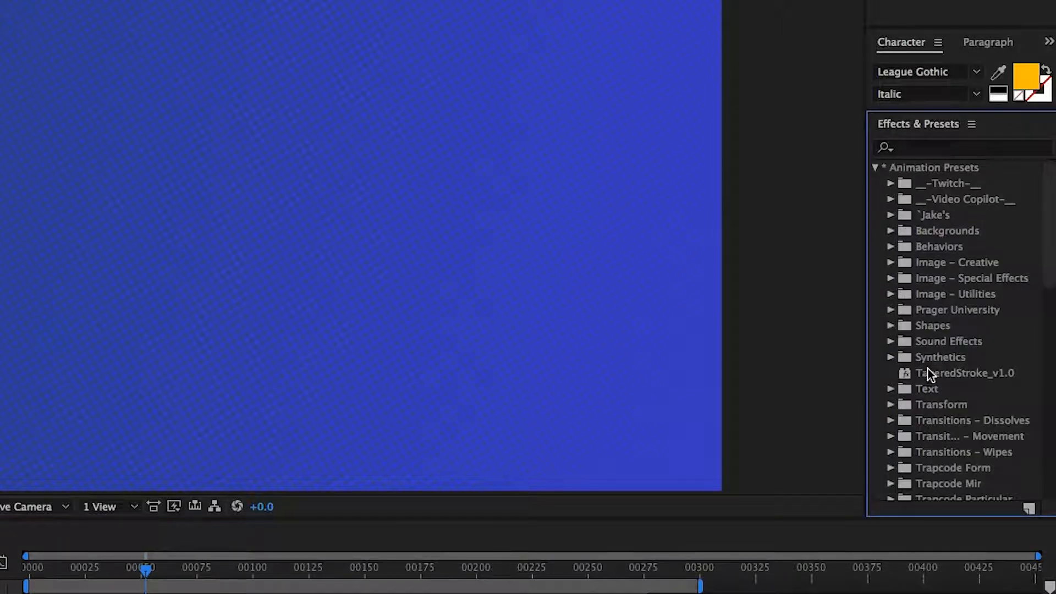
pyautogui.click(965, 373)
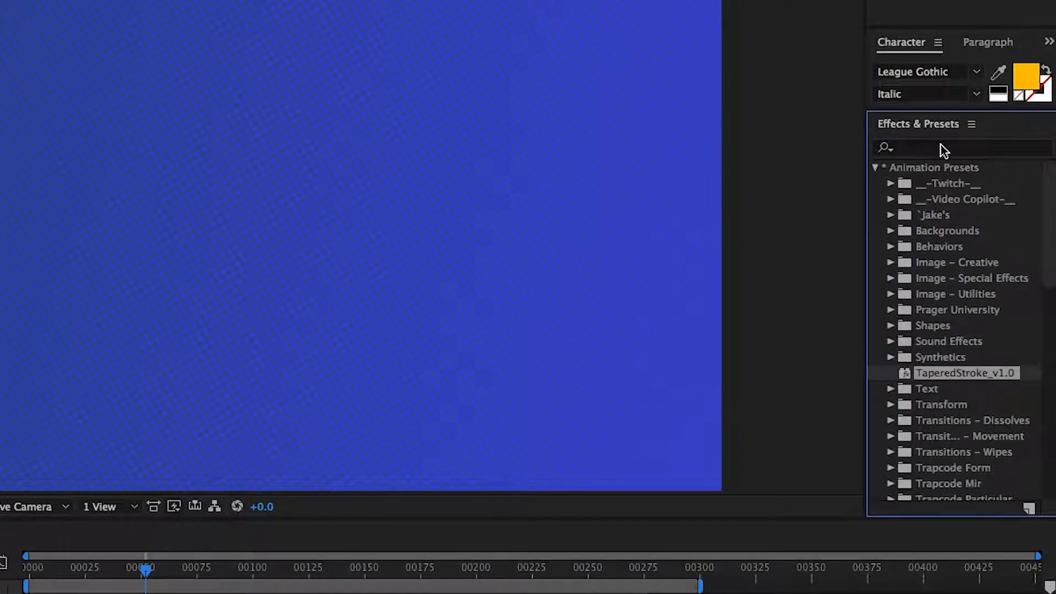
pyautogui.click(970, 123)
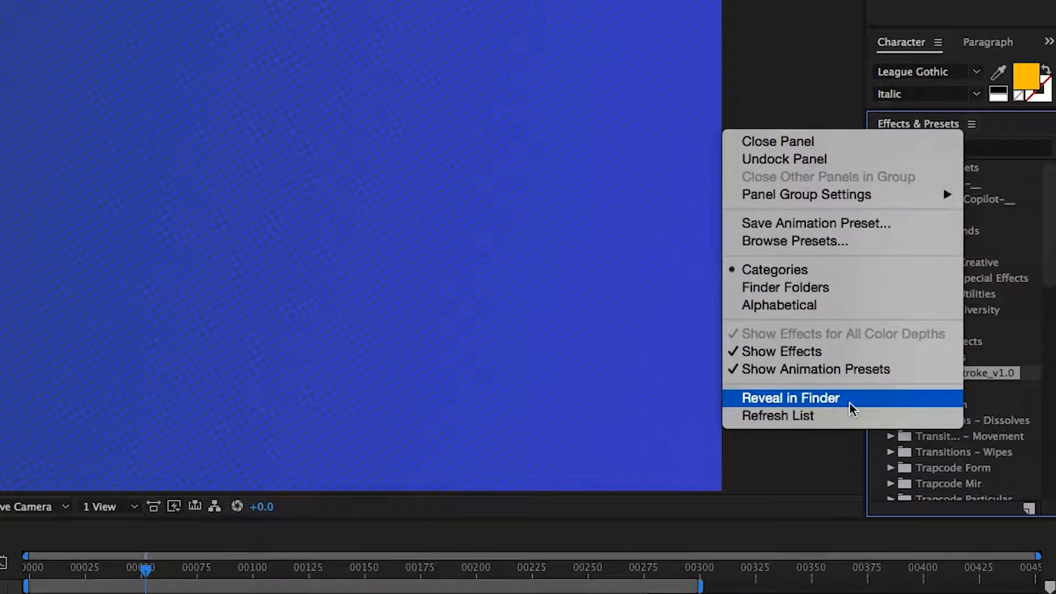
# Reveal TaperedStroke_v1.0.ffx in Finder's Presets folder, then return to After Effects.
pyautogui.click(789, 398)
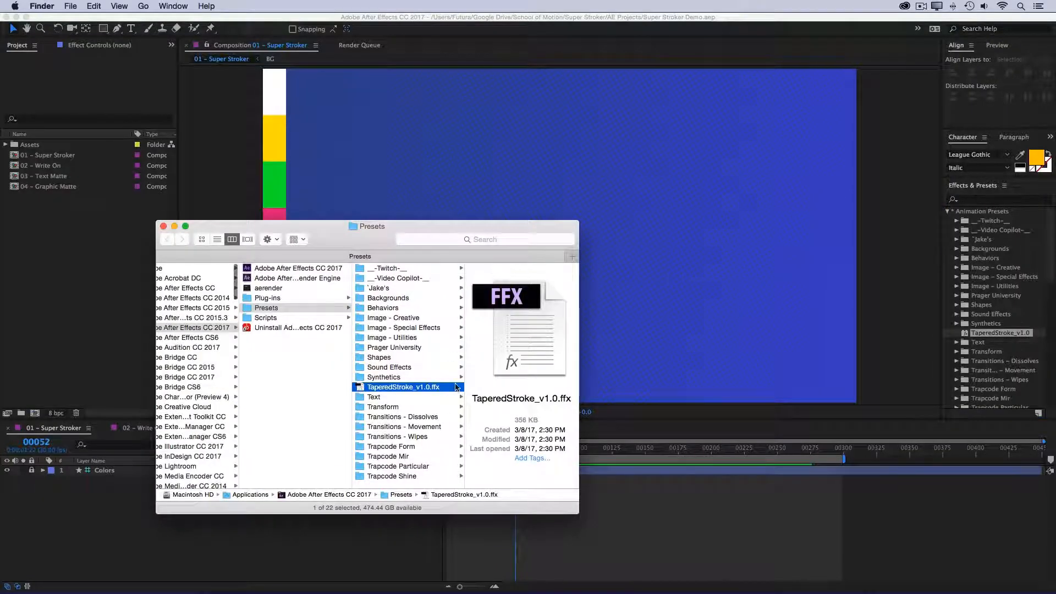
pyautogui.moveTo(539, 143)
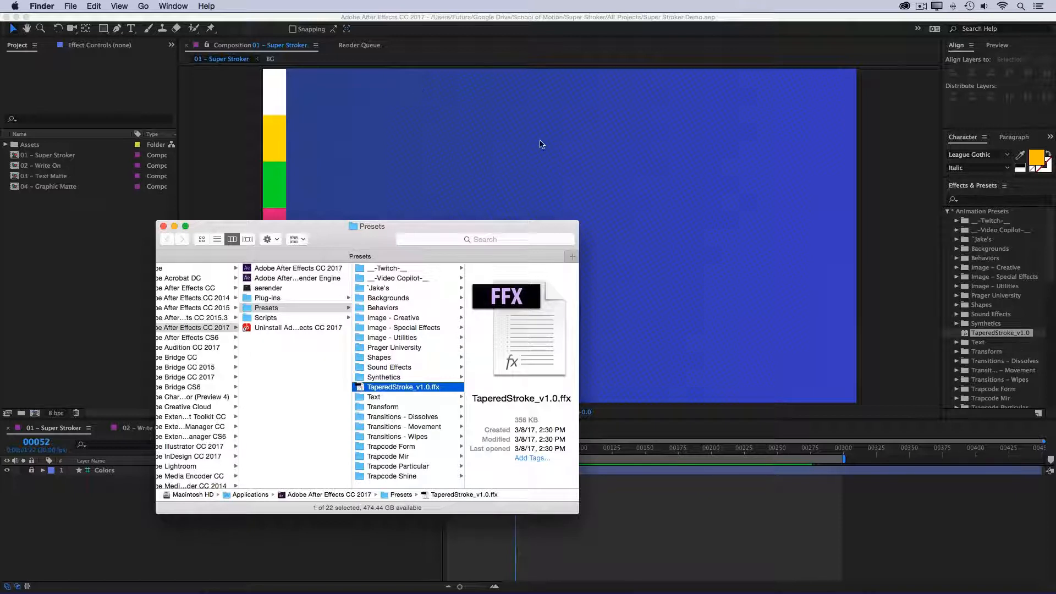
pyautogui.click(296, 308)
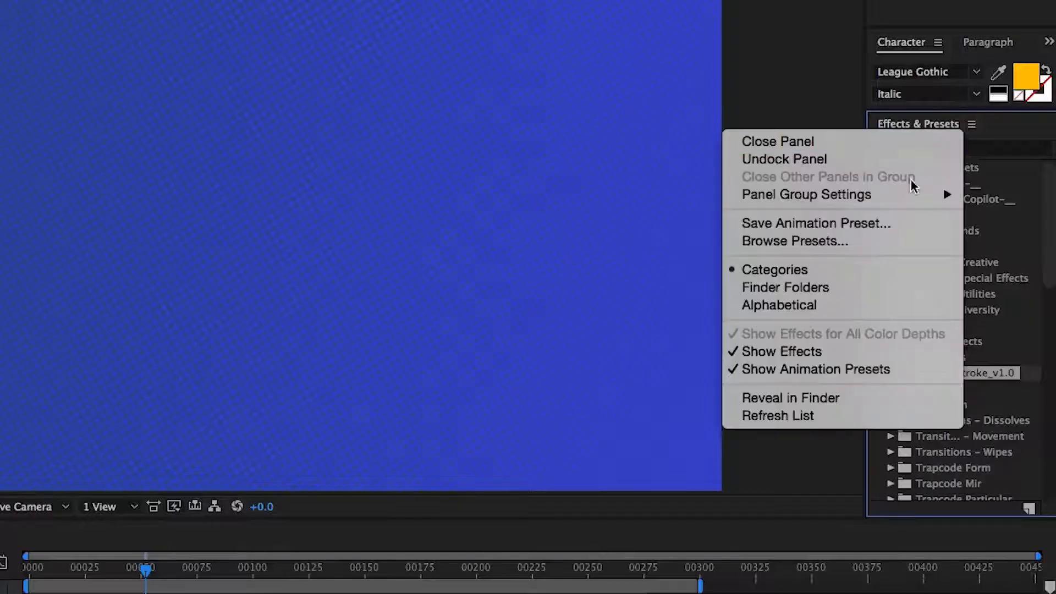
pyautogui.moveTo(778, 416)
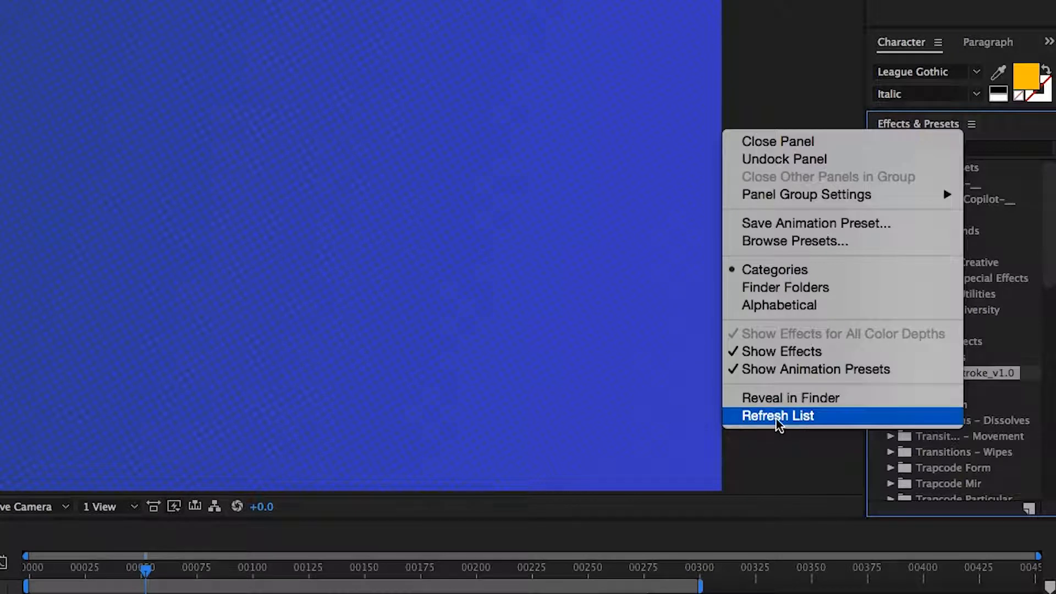
# Refresh the preset list and select the newly listed SuperStroker_V1.0 under Animation Presets.
pyautogui.click(778, 415)
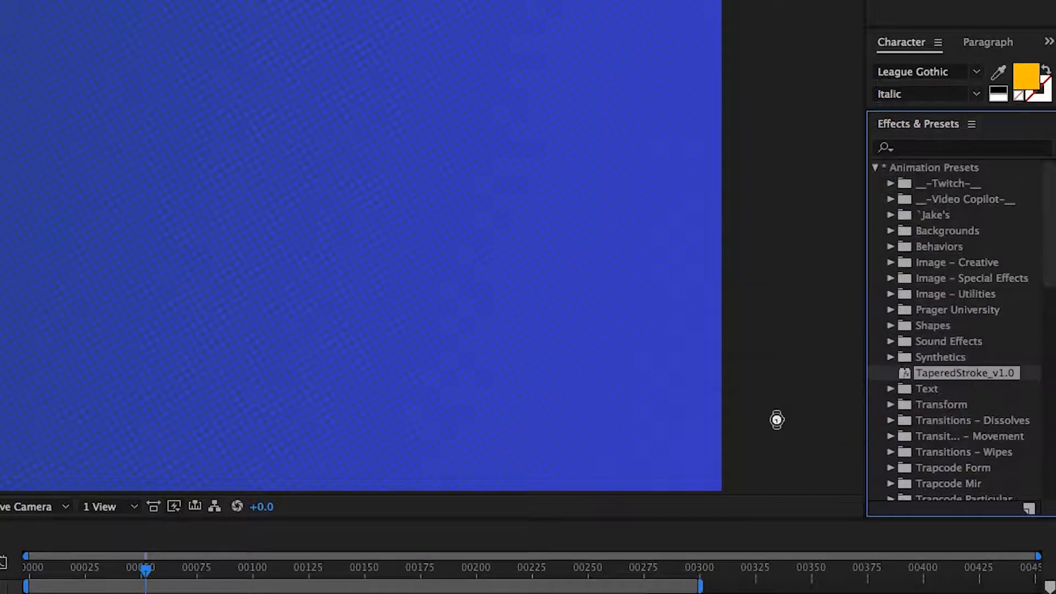
pyautogui.click(875, 168)
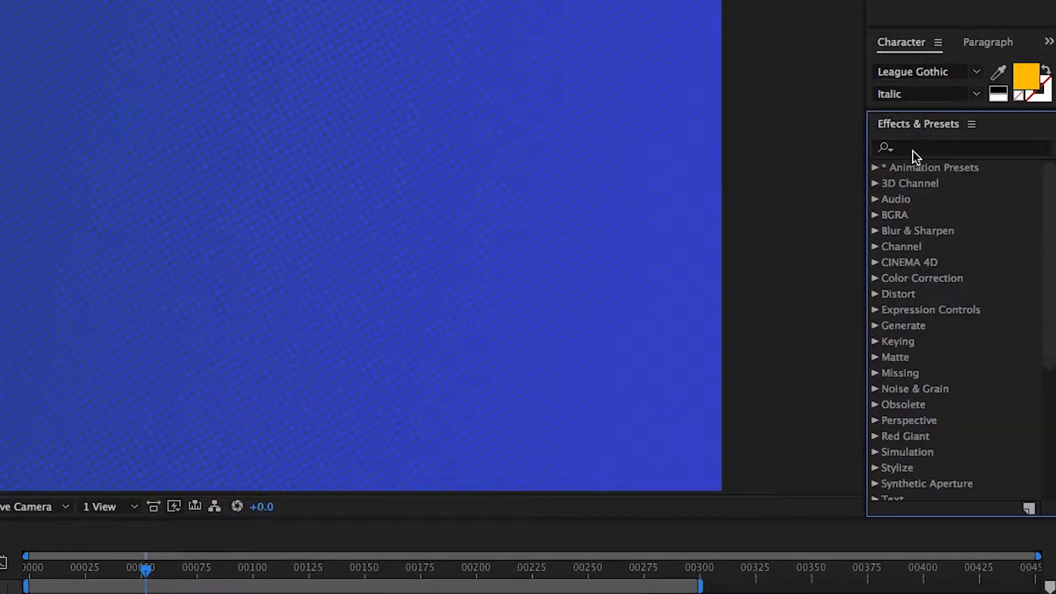
pyautogui.click(875, 167)
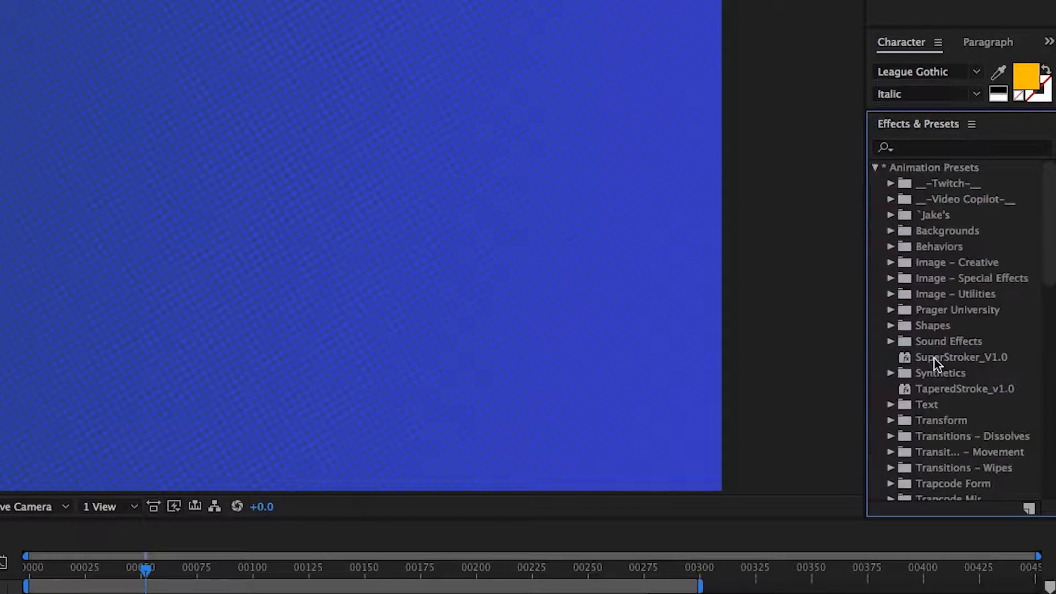
pyautogui.click(962, 356)
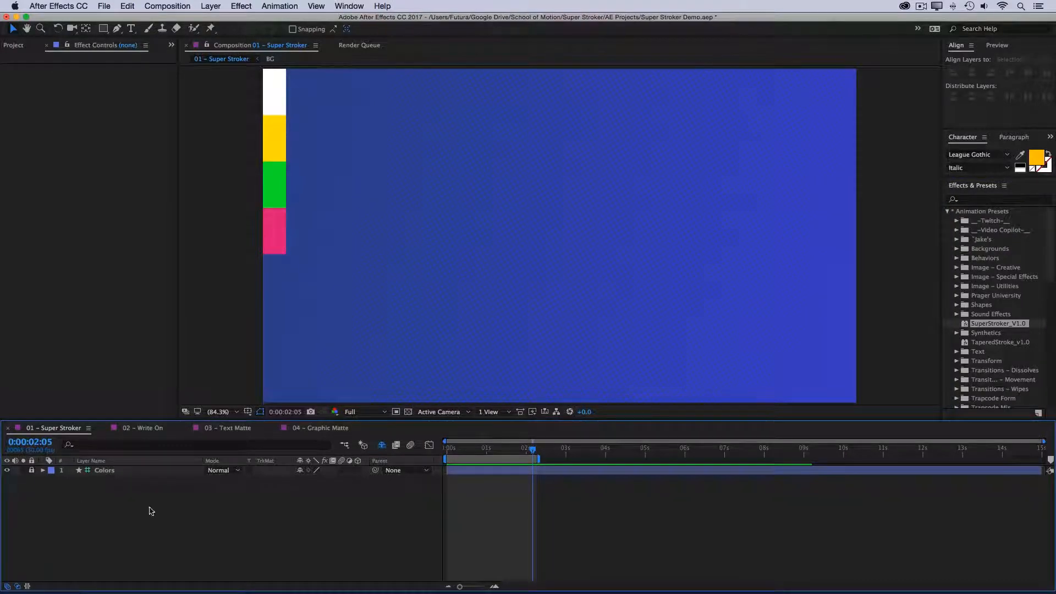
# Apply SuperStroker_V1.0 with no layers selected, creating a new Shape Layer 1.
pyautogui.doubleClick(999, 323)
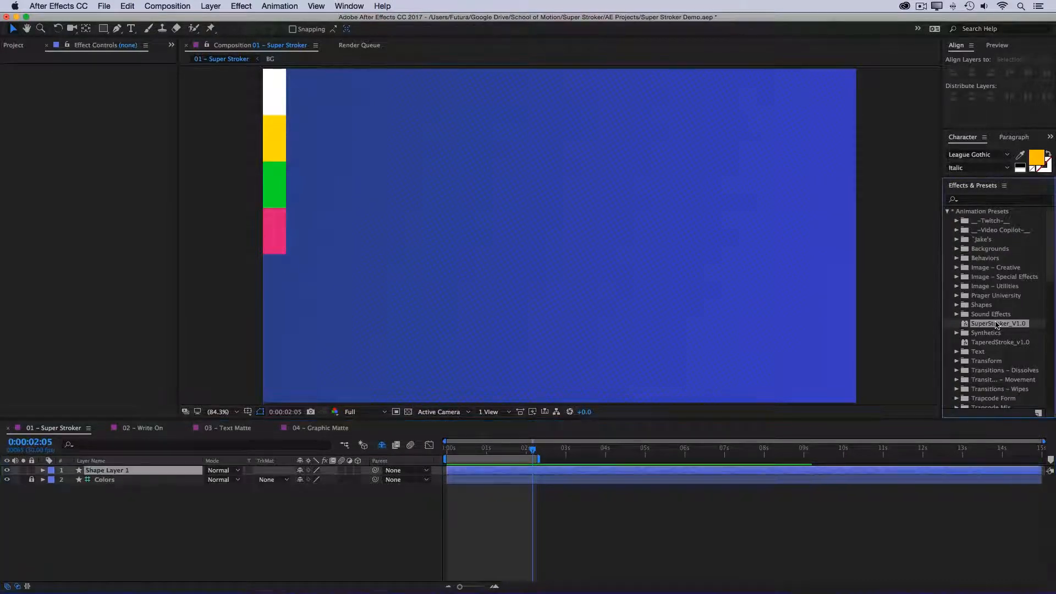
pyautogui.doubleClick(999, 323)
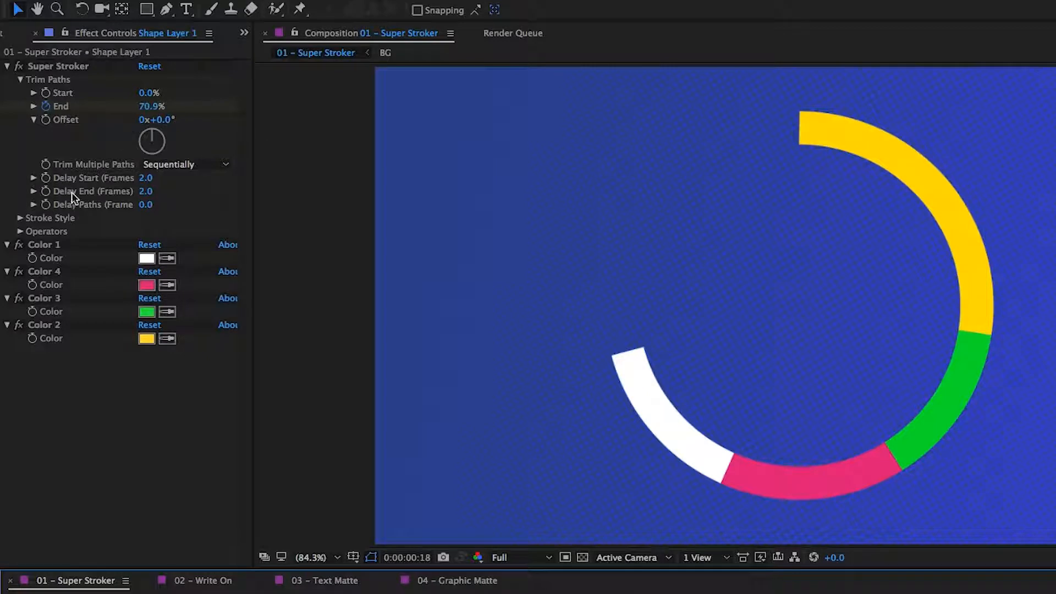
pyautogui.moveTo(114, 180)
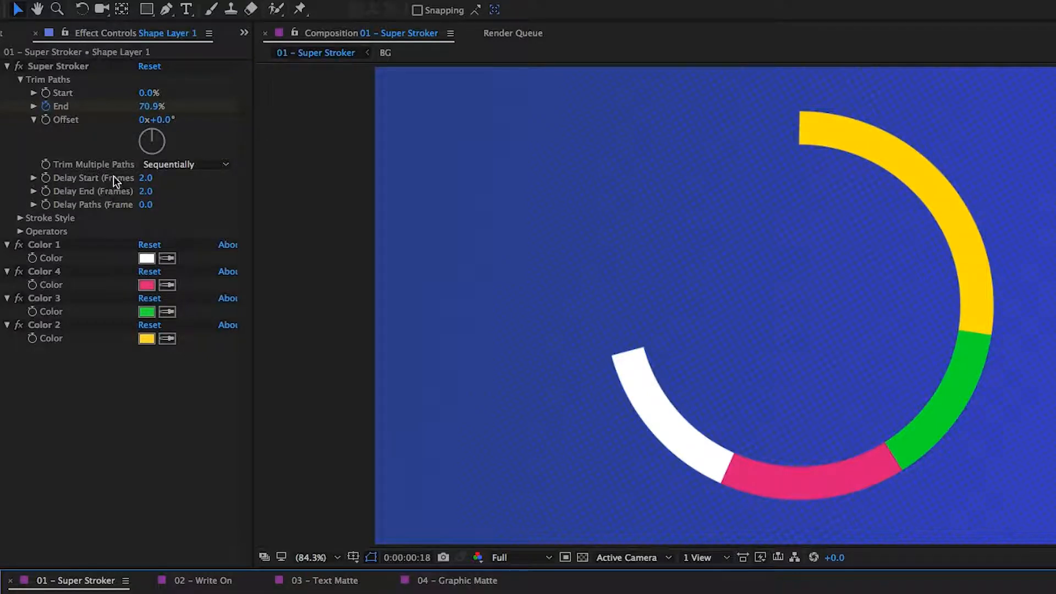
pyautogui.moveTo(594, 389)
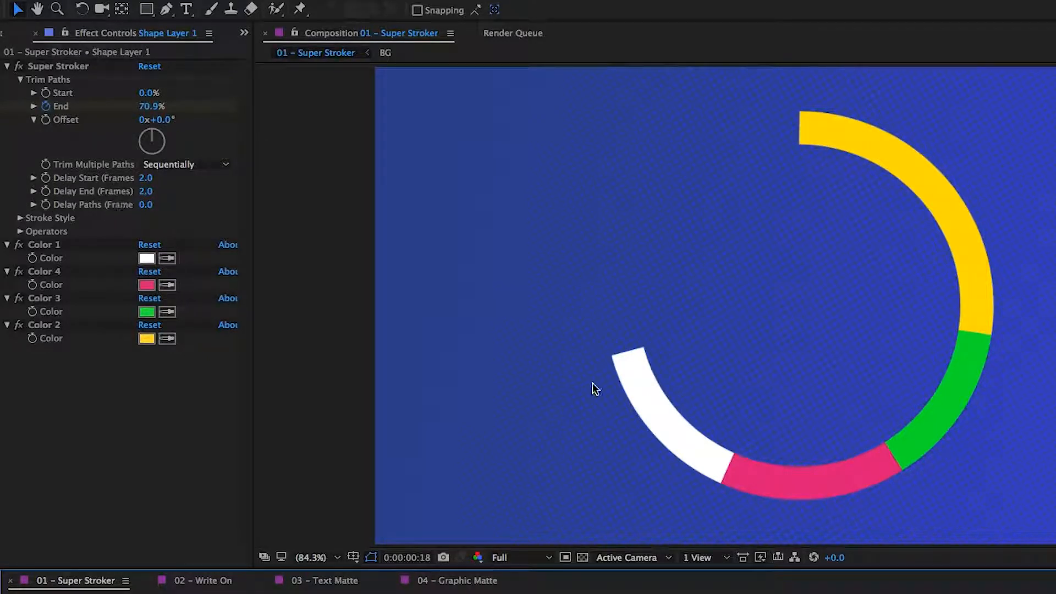
pyautogui.moveTo(907, 439)
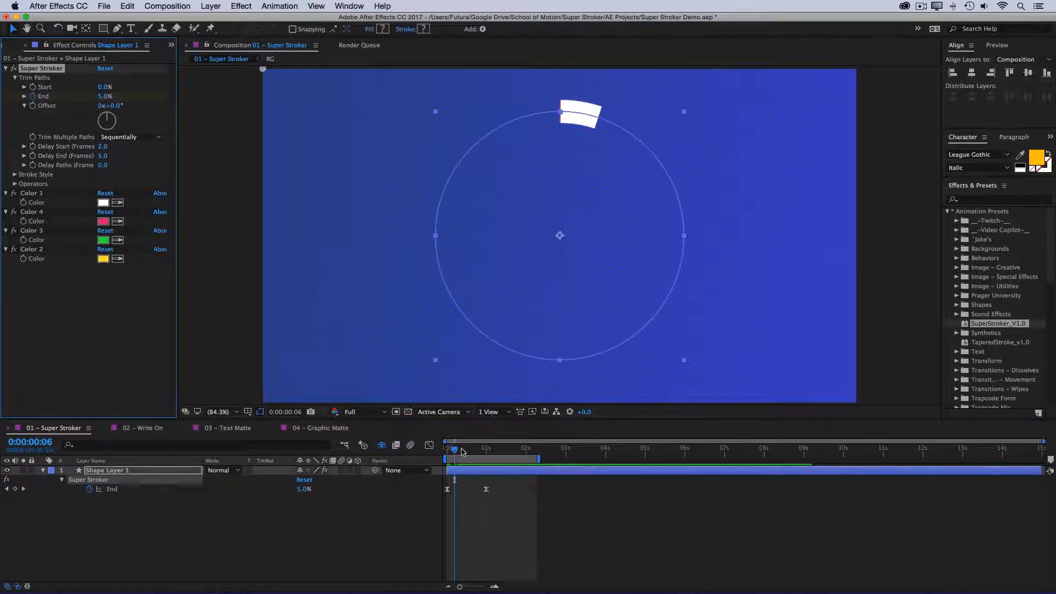
# Scrub the timeline to preview the ring drawing on around the circle.
pyautogui.moveTo(462, 448); pyautogui.dragTo(478, 448)
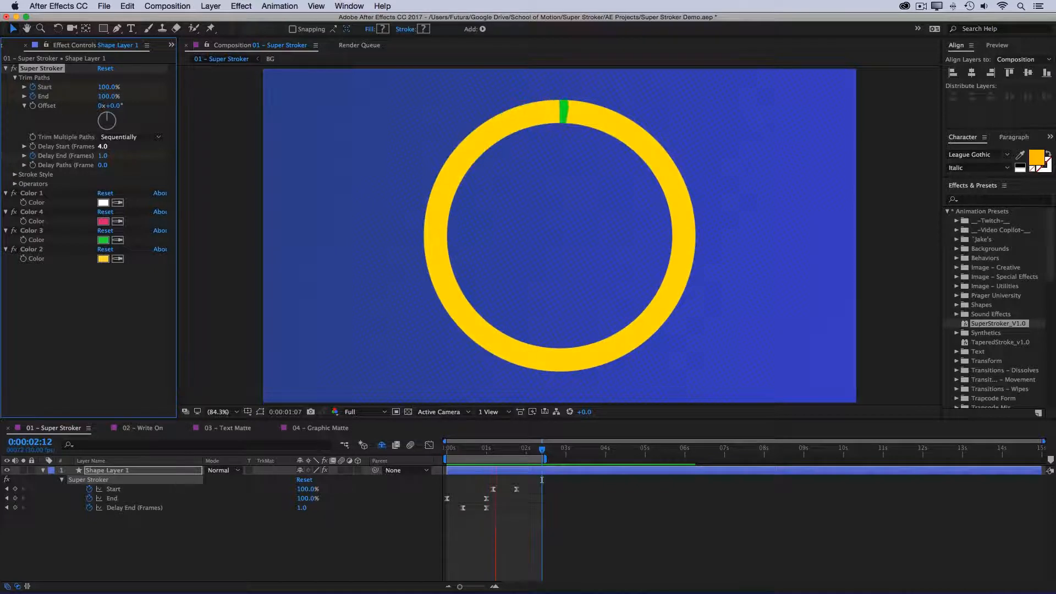
# Scrub to check the ring drawing on then off with the Start keyframes.
pyautogui.click(542, 447)
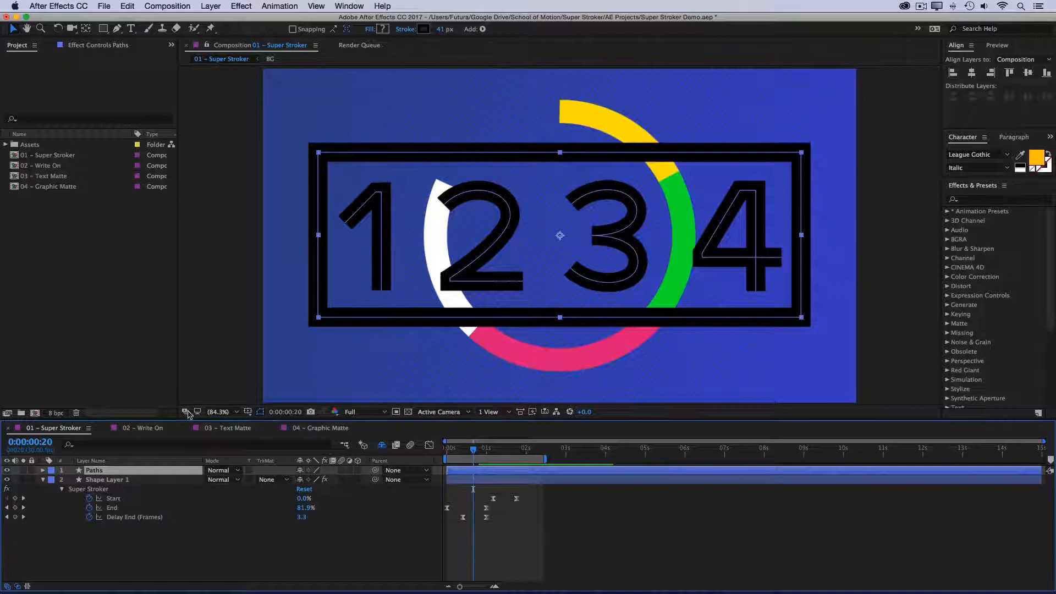
# Expand Shape Layer 1 to reveal its 'Your Paths Go Here' Paths and Strokes groups.
pyautogui.click(107, 480)
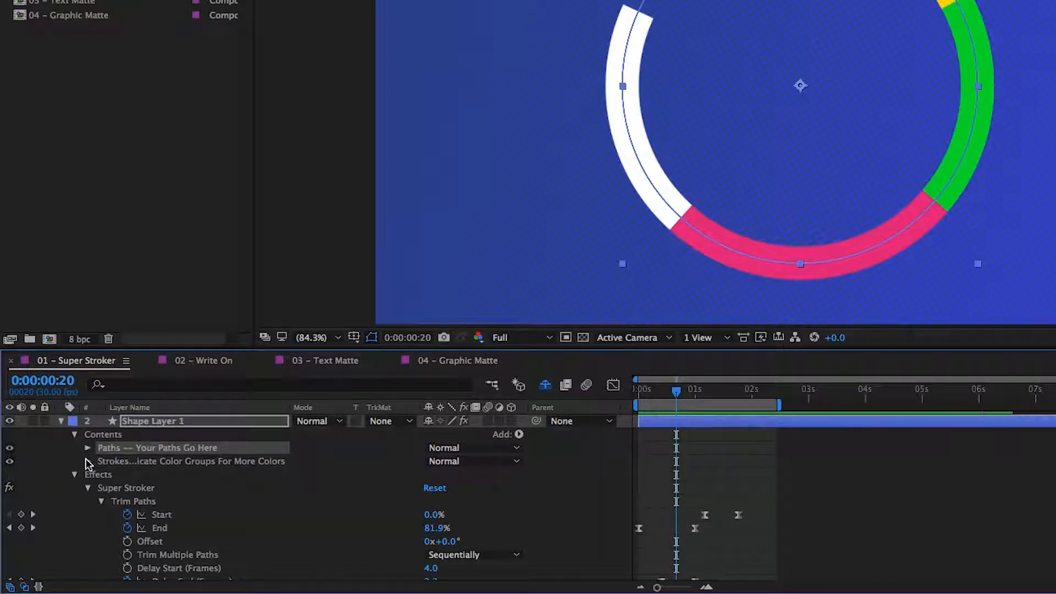
# Expand the Strokes and Color 1 groups, then select the Paths layer holding the 1234 outlines.
pyautogui.click(89, 448)
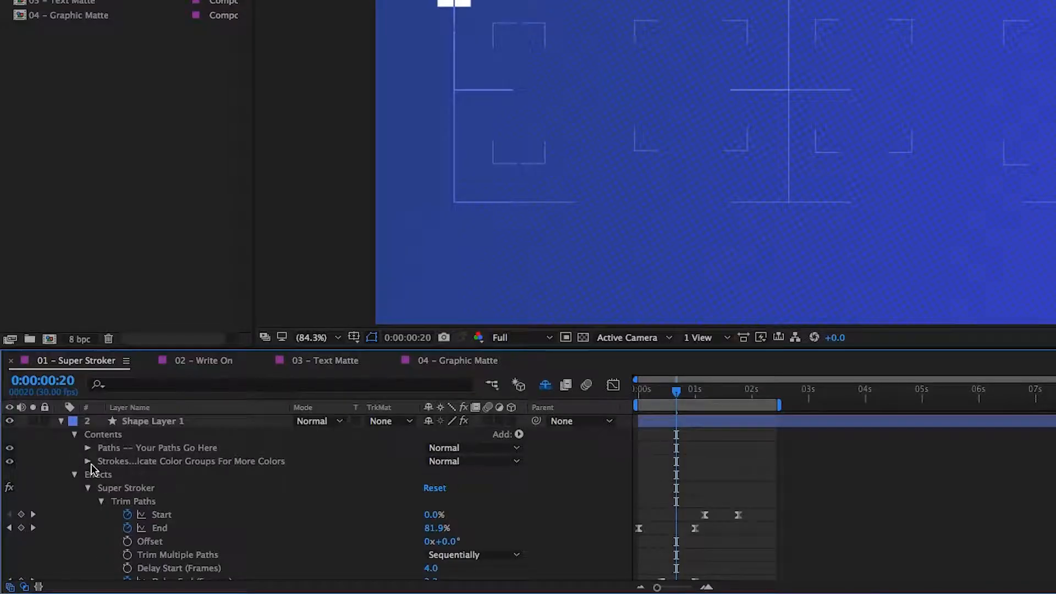
pyautogui.click(88, 461)
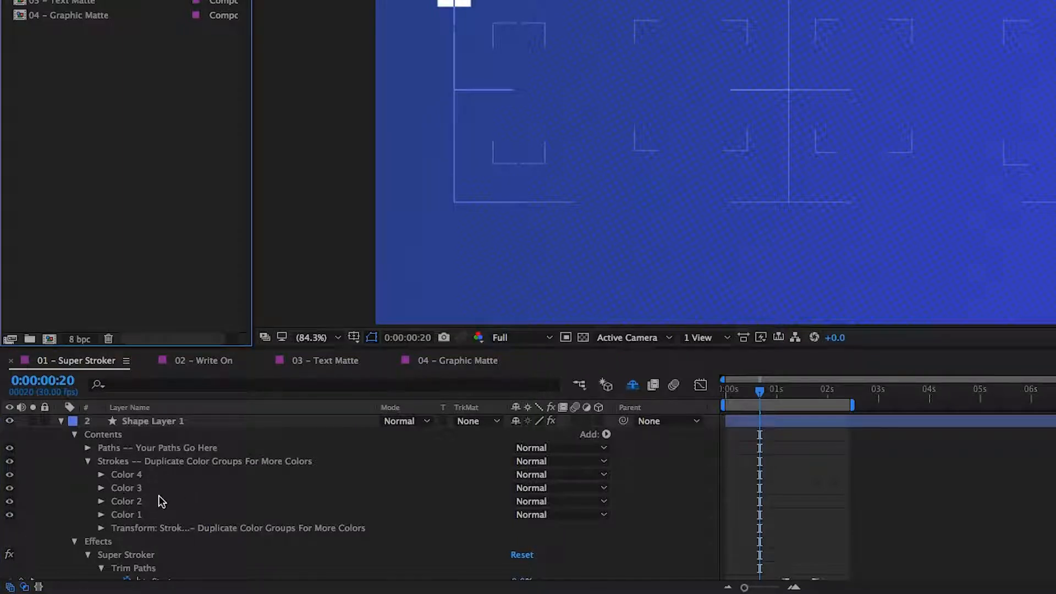
pyautogui.doubleClick(153, 421)
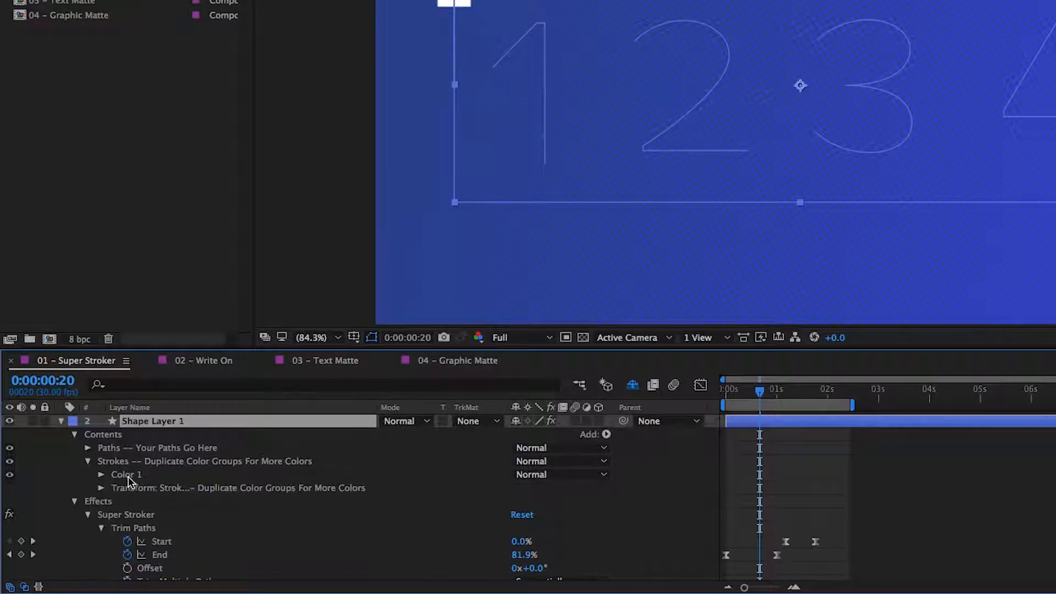
pyautogui.click(100, 474)
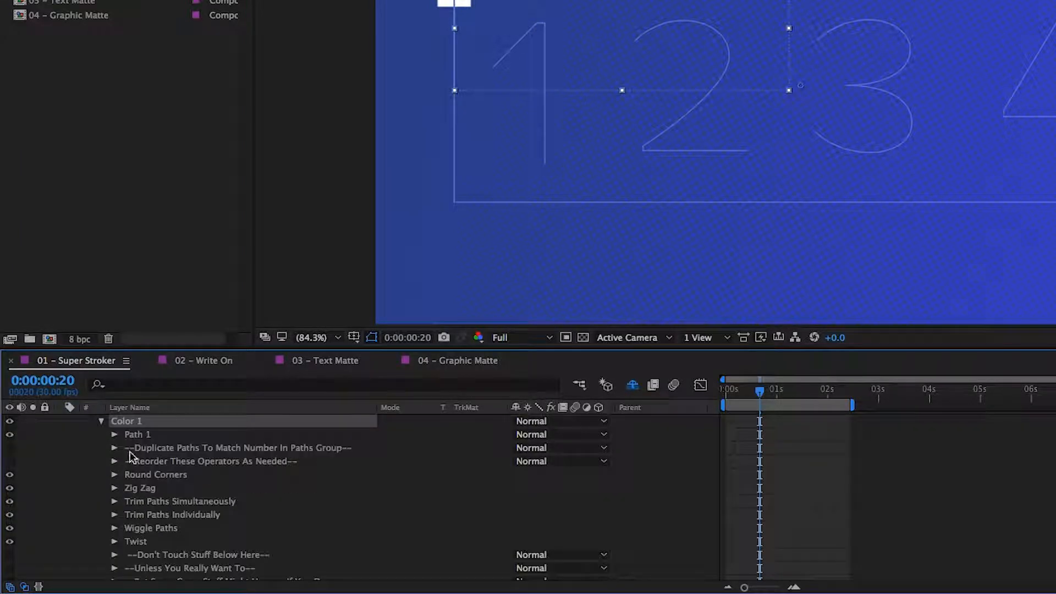
pyautogui.moveTo(191, 450)
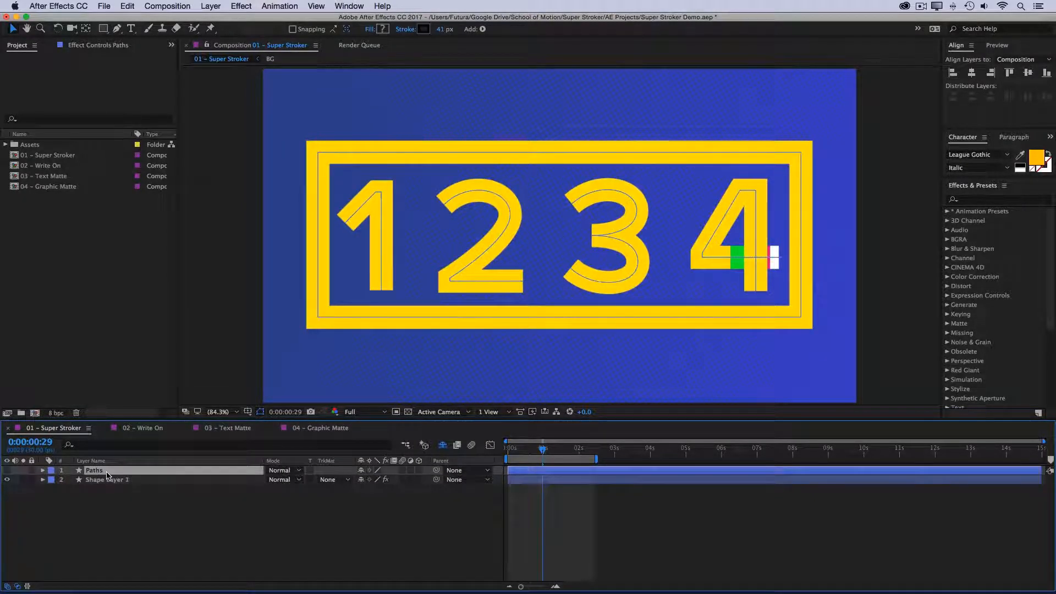
pyautogui.click(106, 480)
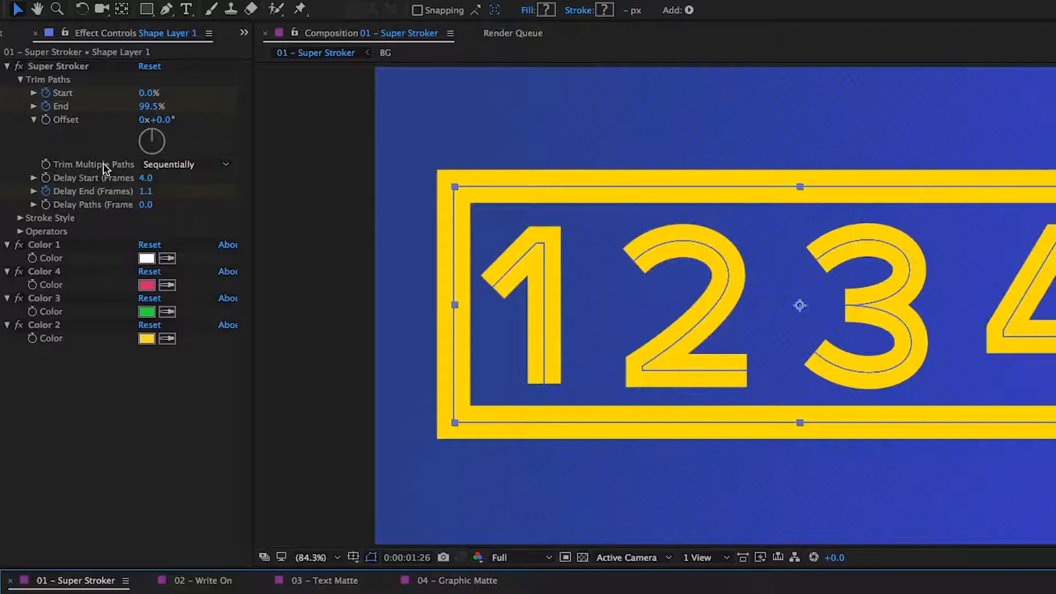
# Set Trim Multiple Paths to Simultaneously, Delay Paths 5.0 and Delay End 3.0, and scrub the result.
pyautogui.click(185, 164)
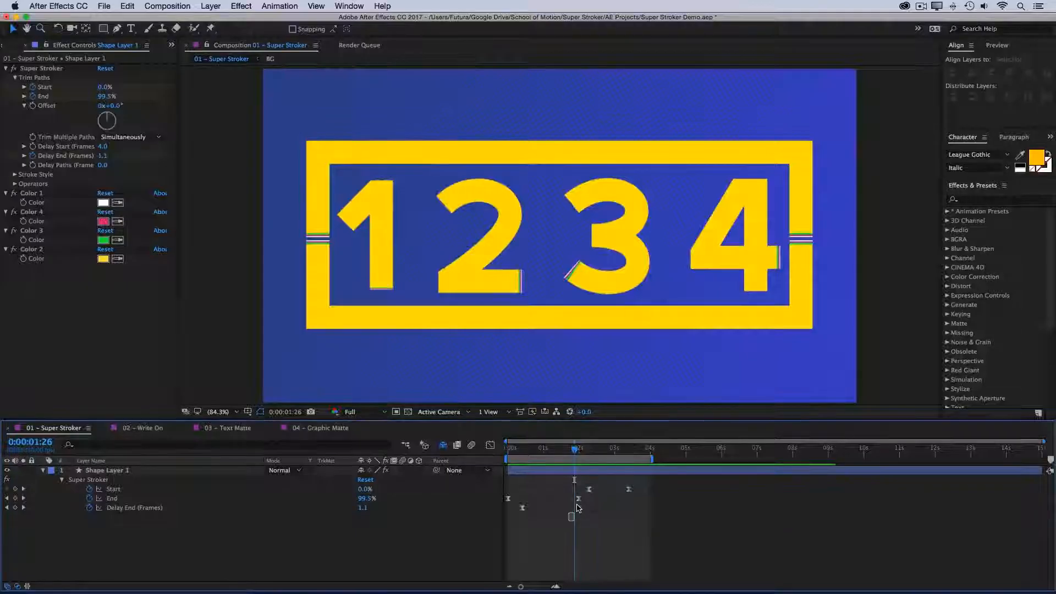
pyautogui.click(107, 470)
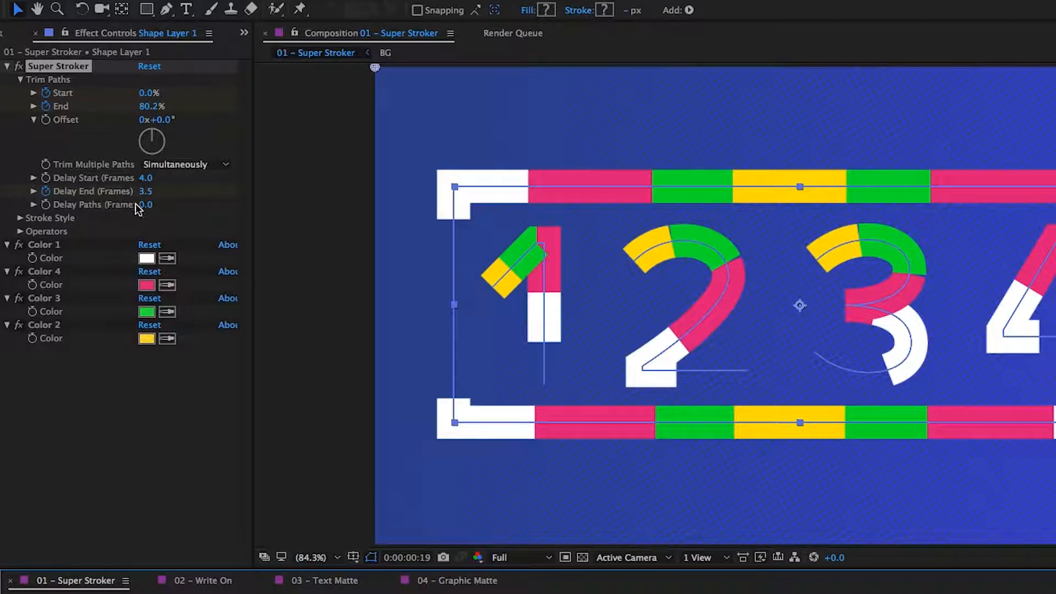
pyautogui.click(146, 205)
pyautogui.write('5')
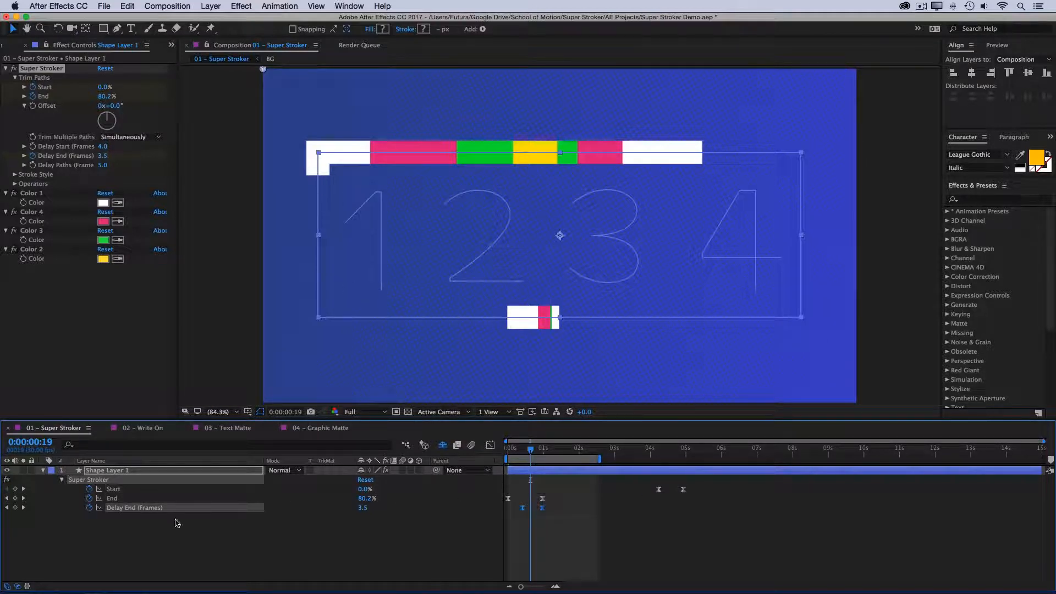
pyautogui.write('3.0')
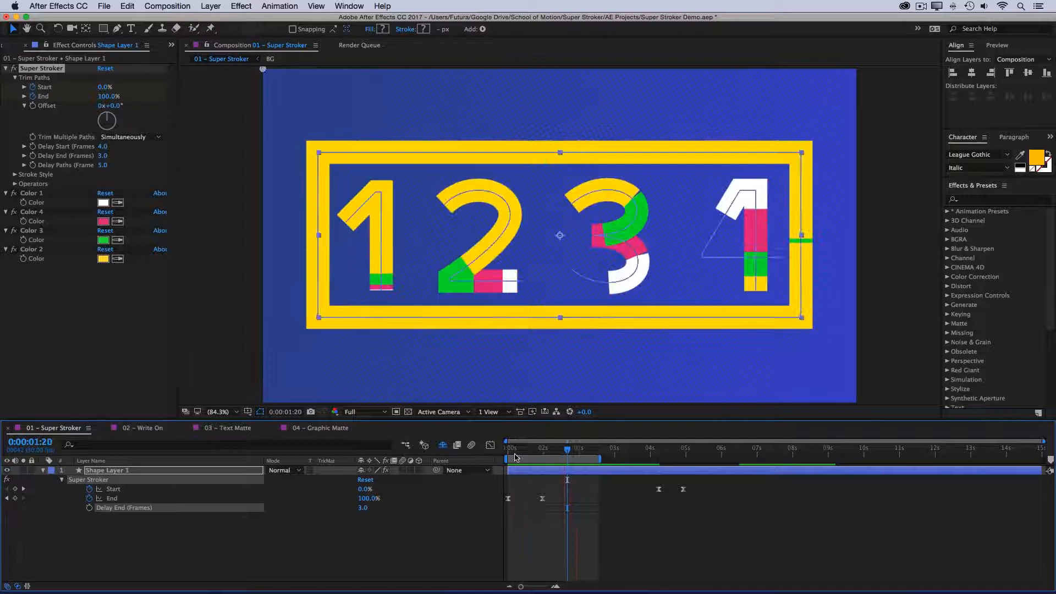
pyautogui.moveTo(567, 459); pyautogui.dragTo(580, 459)
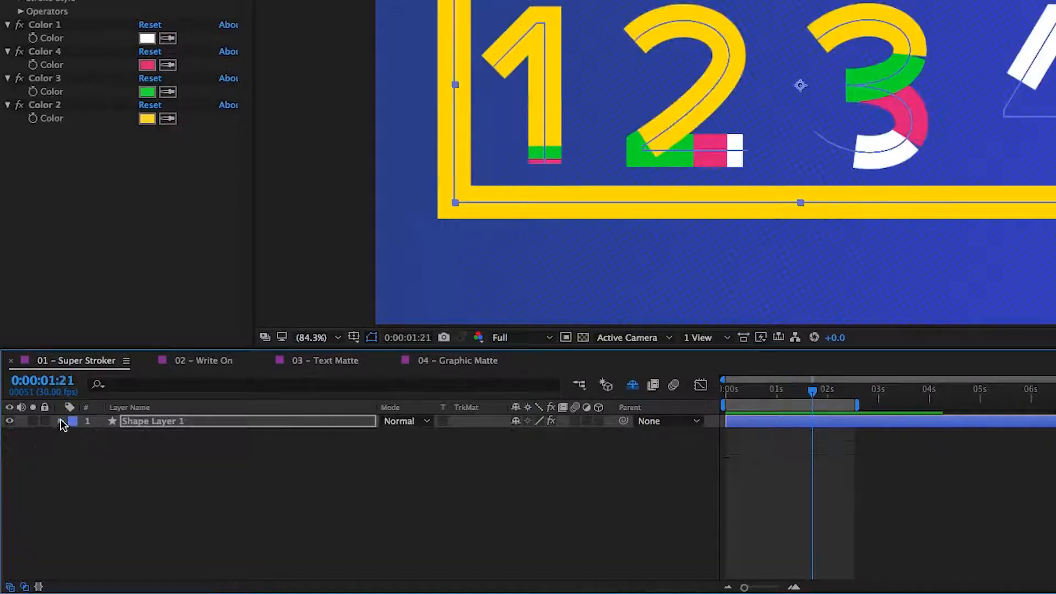
# Expand Shape Layer 1 and its Paths group to list Path 1 through Path 8.
pyautogui.click(74, 421)
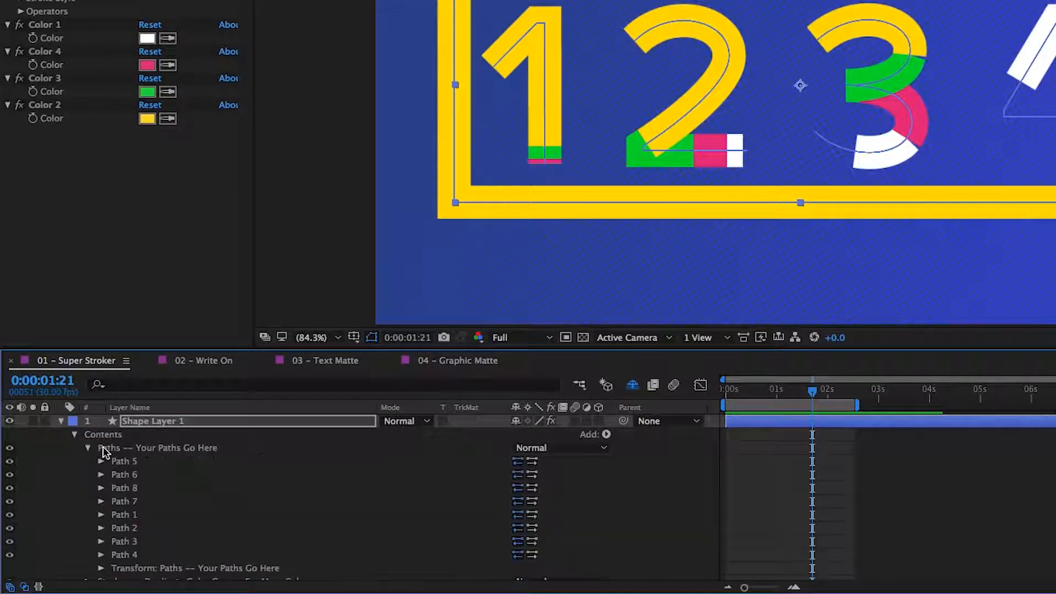
pyautogui.click(123, 461)
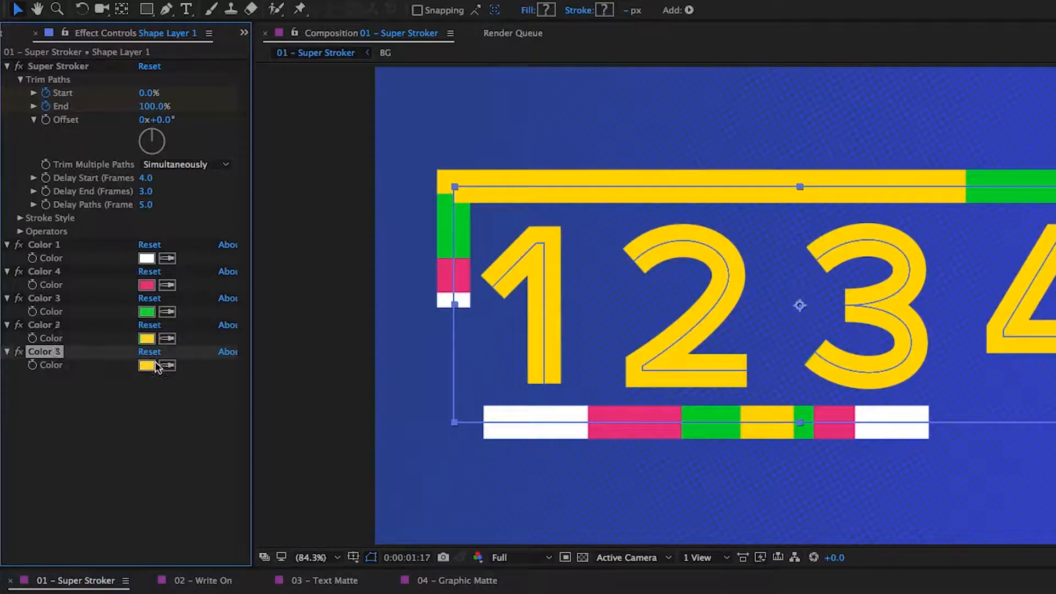
# Recolour the duplicated Color effect and expand the Strokes group showing Color 1 to Color 4.
pyautogui.click(146, 366)
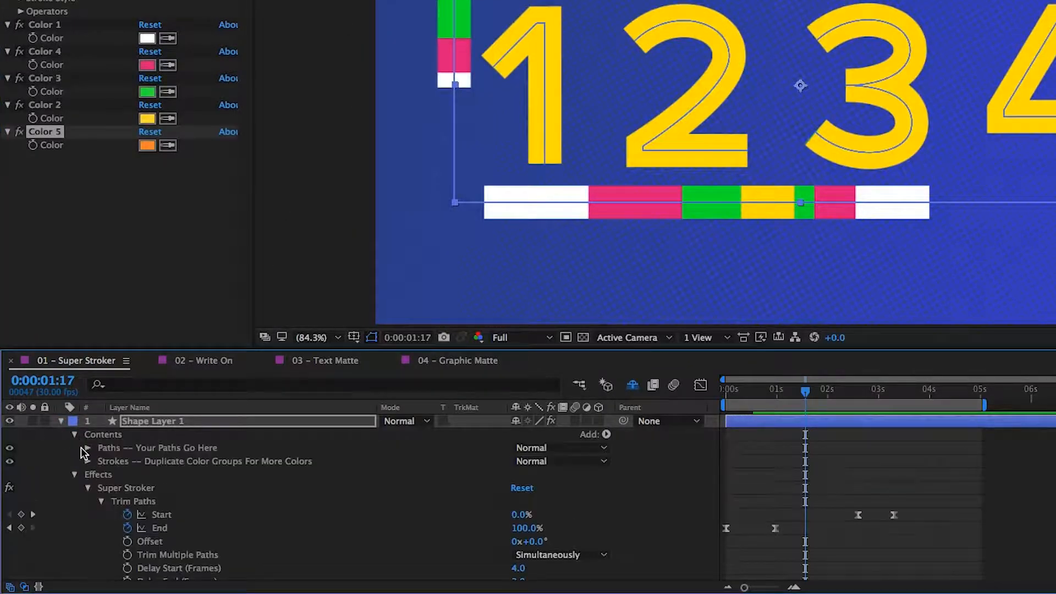
pyautogui.click(88, 461)
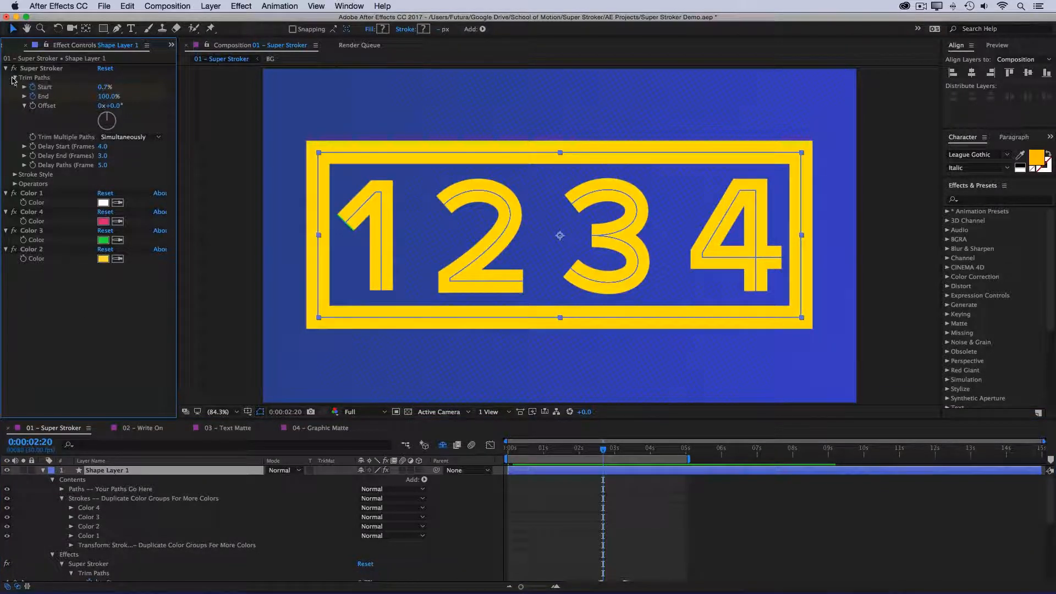
# Collapse Trim Paths, select a colour stroke group and raise Stroke Width to 50.
pyautogui.click(14, 77)
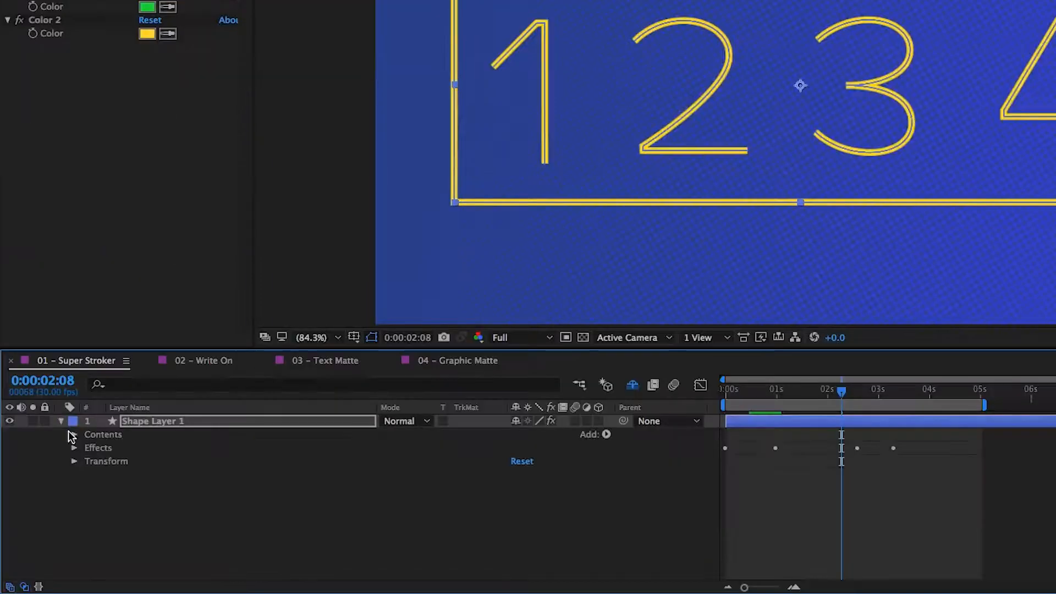
pyautogui.click(74, 434)
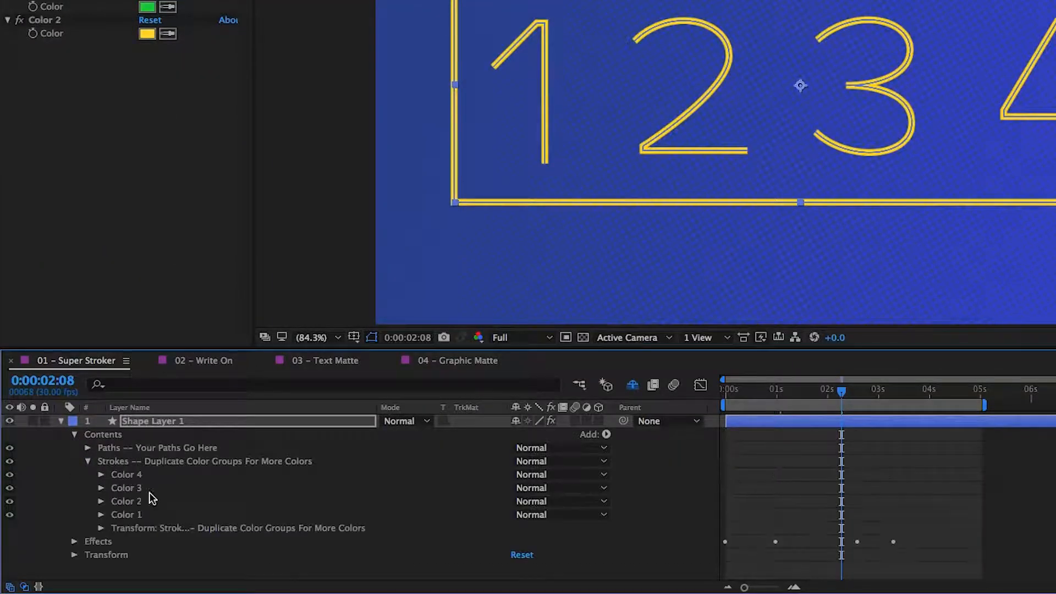
pyautogui.click(125, 501)
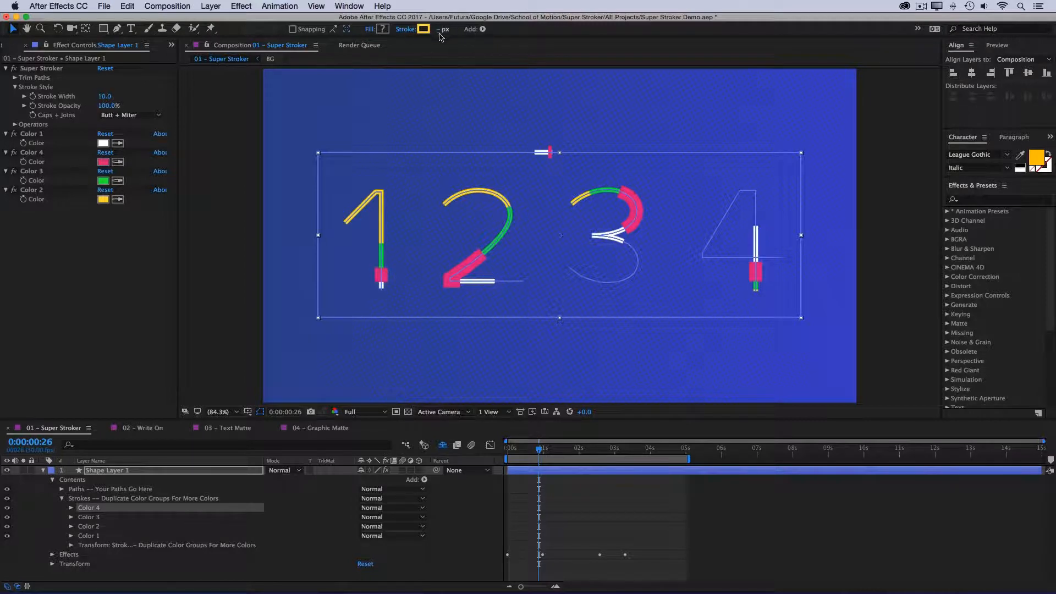
pyautogui.click(450, 29)
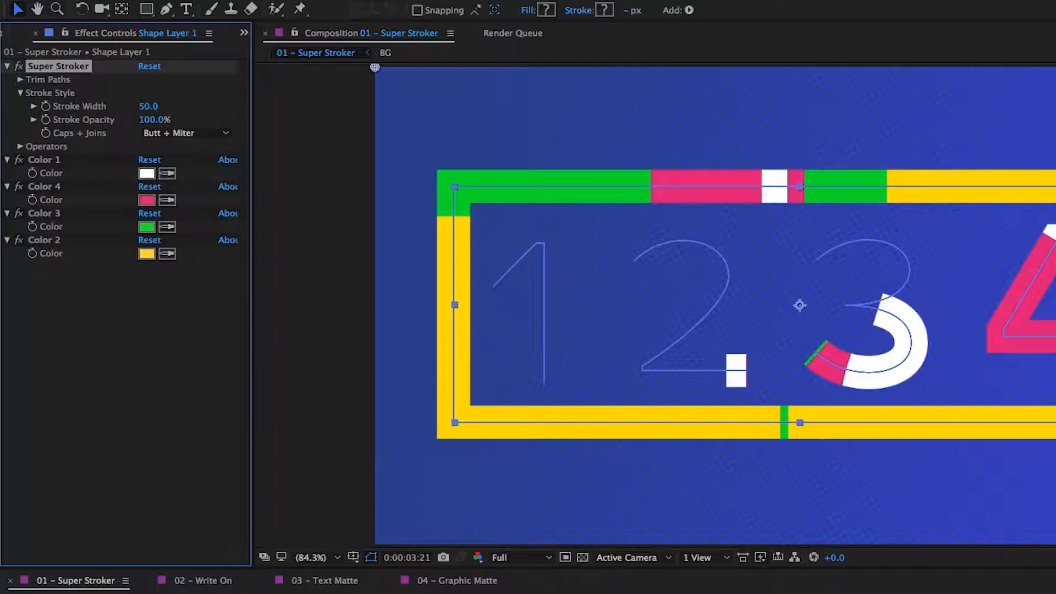
# Scrub Stroke Opacity down and restore it to 100.0.
pyautogui.moveTo(154, 118); pyautogui.dragTo(154, 119)
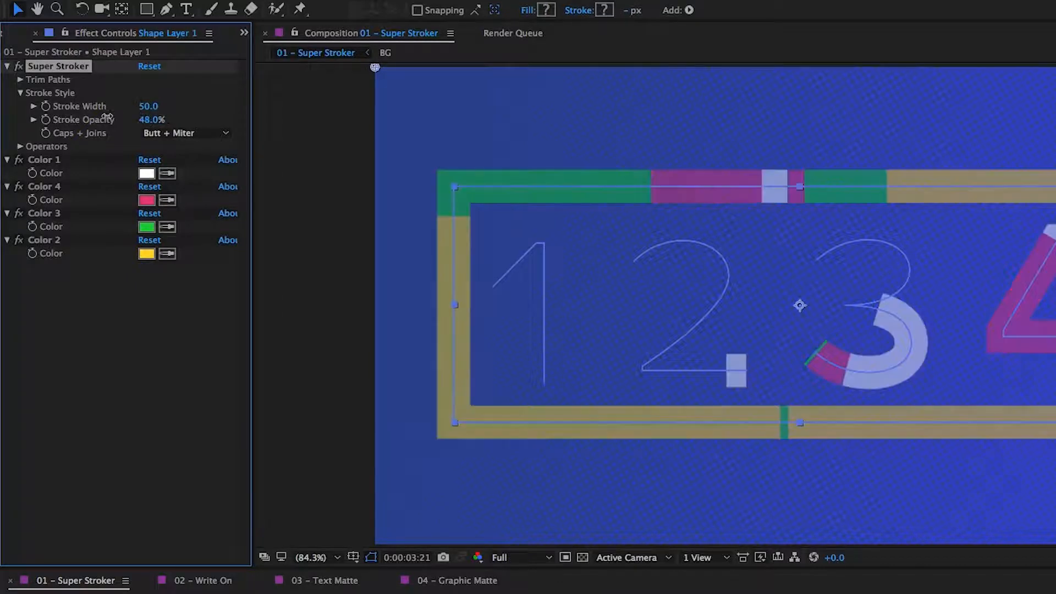
pyautogui.moveTo(162, 119); pyautogui.dragTo(152, 119)
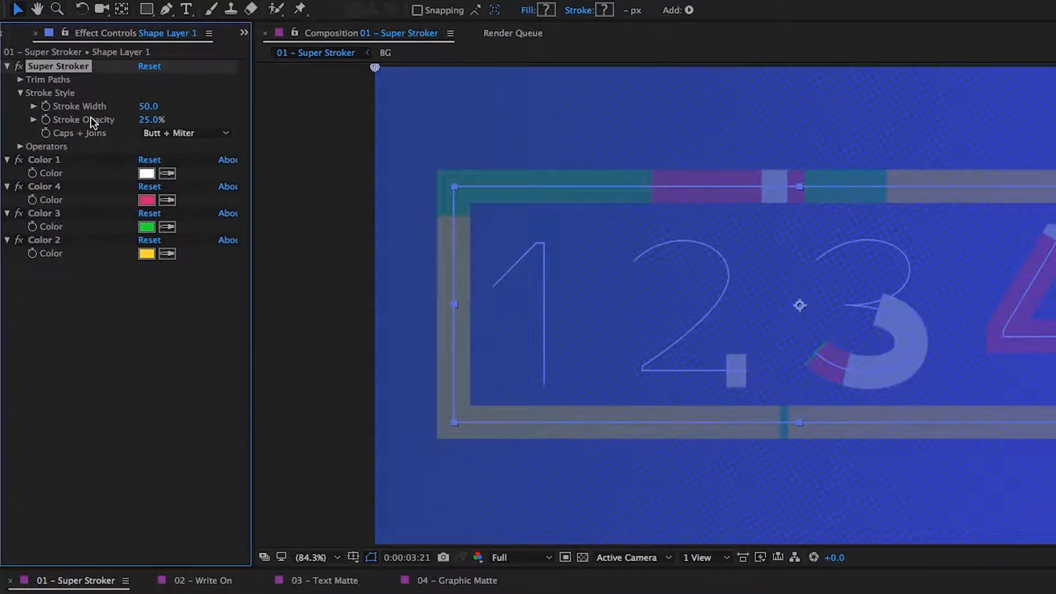
pyautogui.write('100.0')
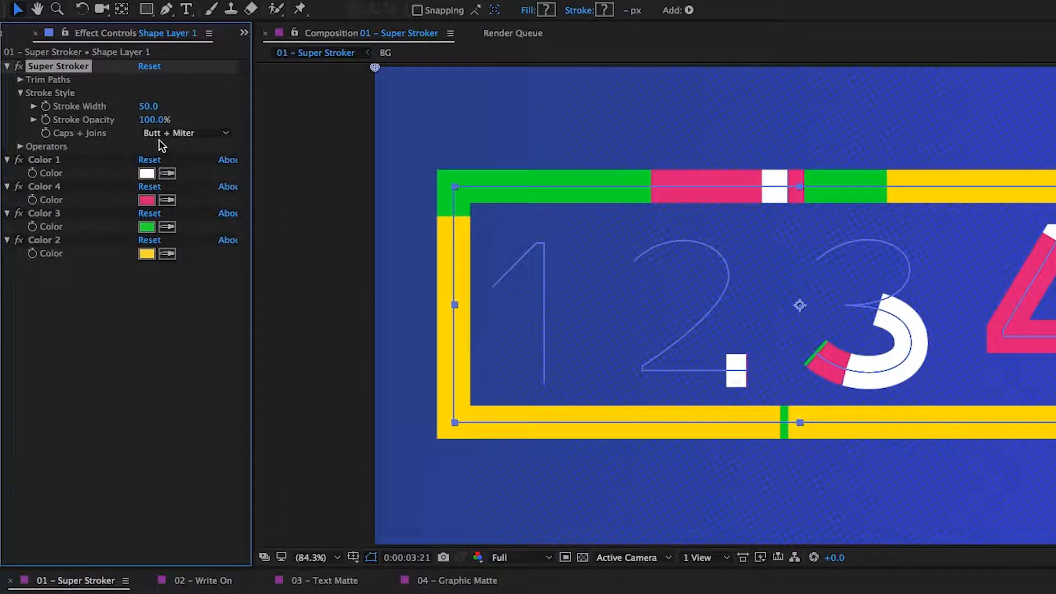
# Set Caps + Joins to Round + Round for rounded stroke ends.
pyautogui.click(182, 133)
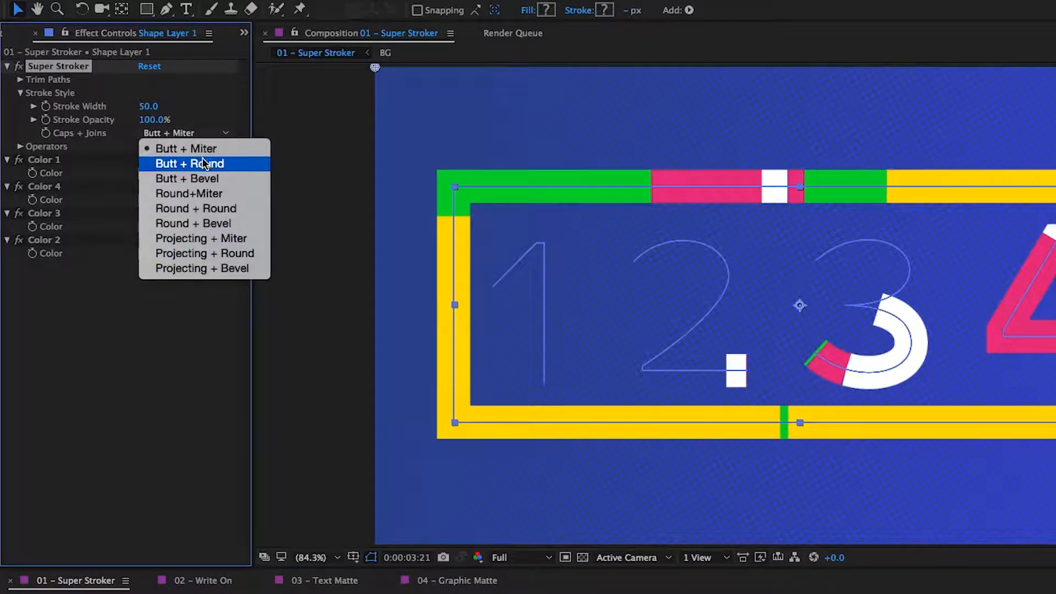
pyautogui.moveTo(196, 208)
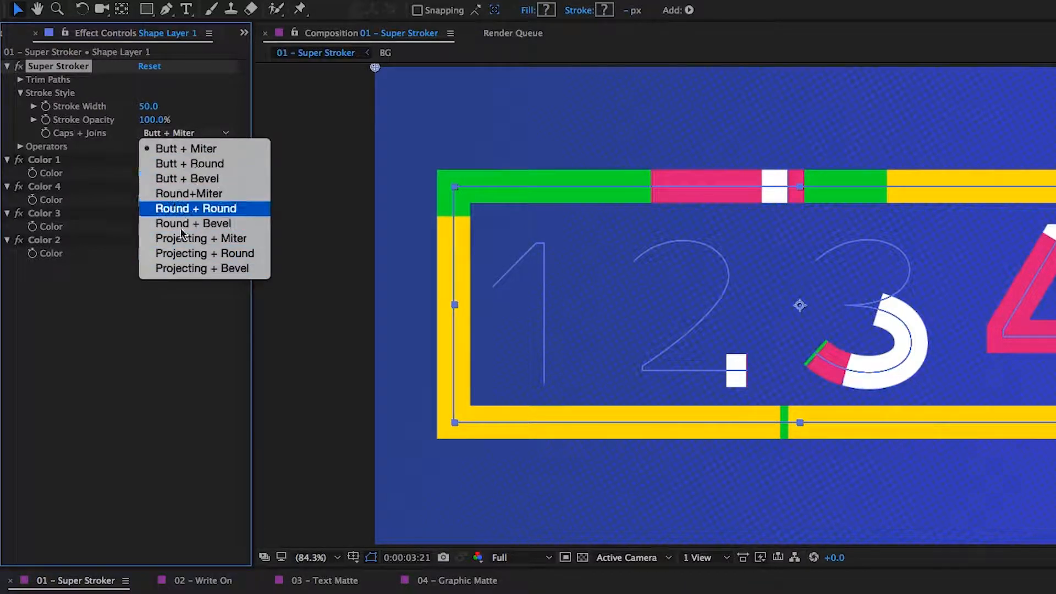
pyautogui.click(196, 208)
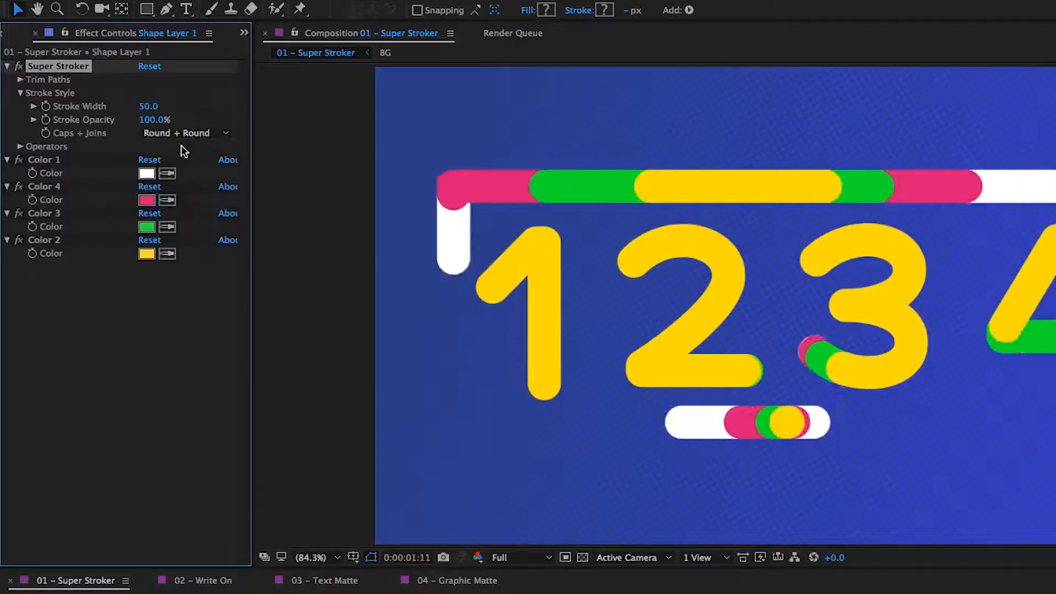
pyautogui.click(182, 133)
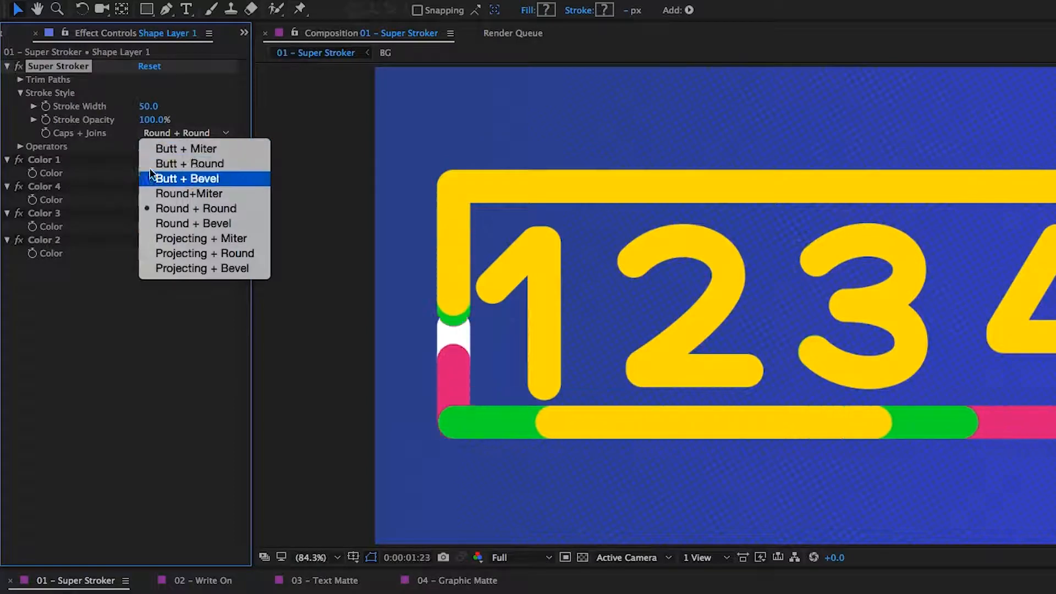
pyautogui.click(190, 164)
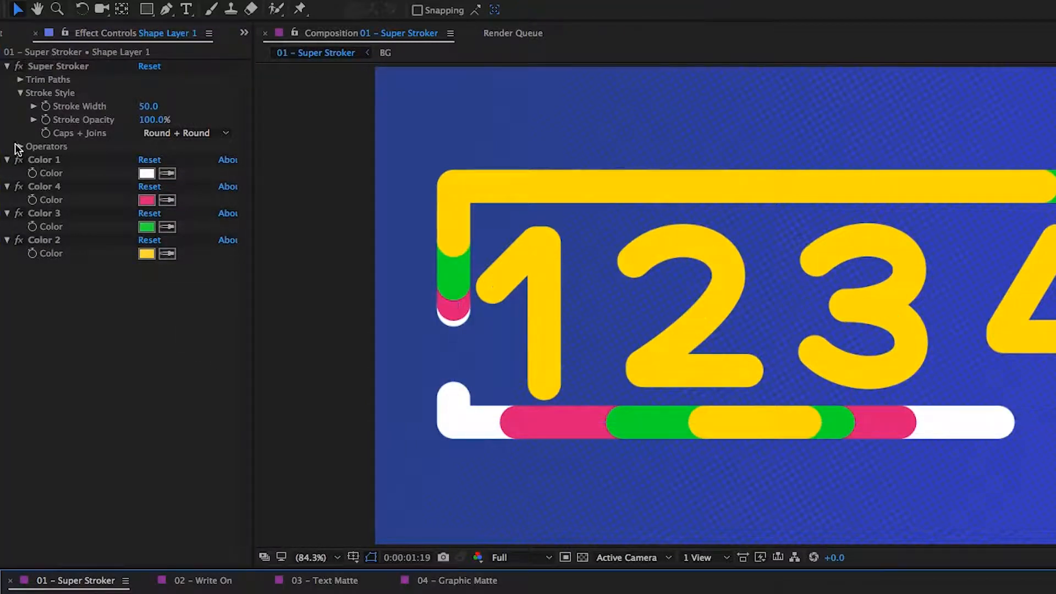
# Enable the Repeater stroke operator with 10 copies.
pyautogui.click(21, 146)
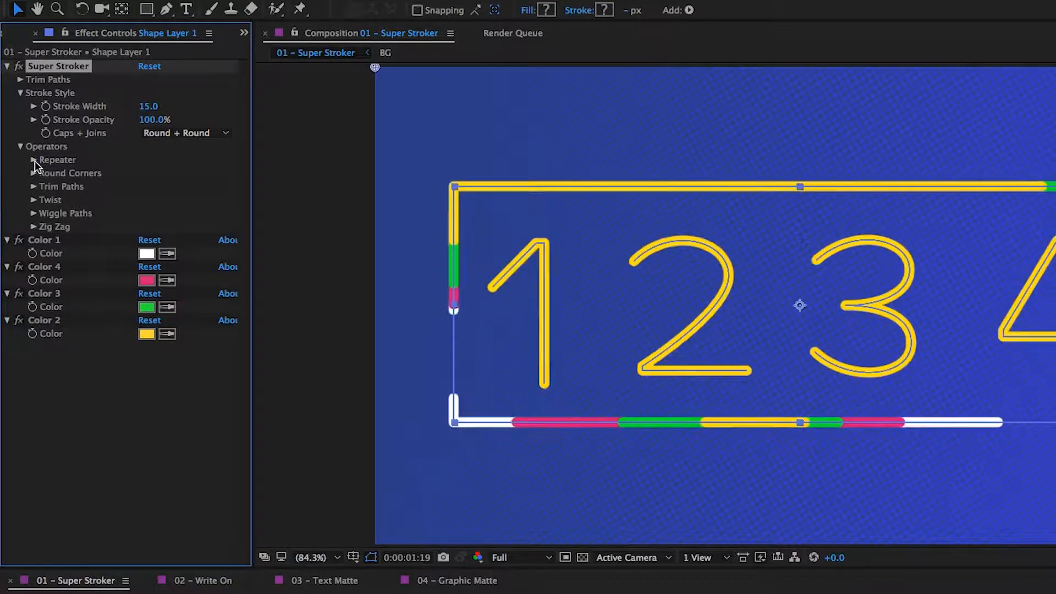
pyautogui.click(33, 160)
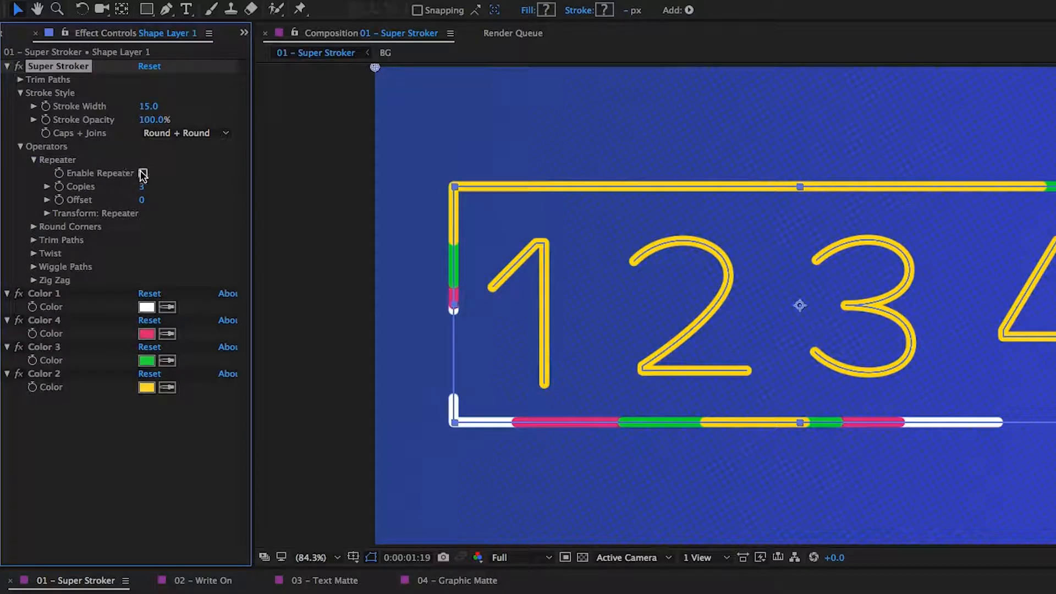
pyautogui.click(142, 173)
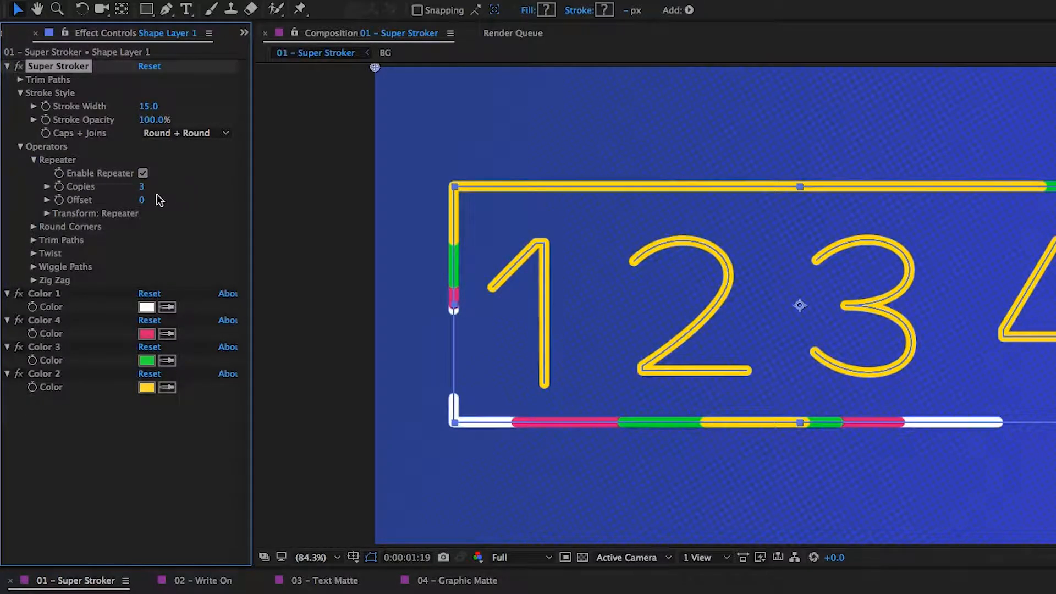
pyautogui.write('10')
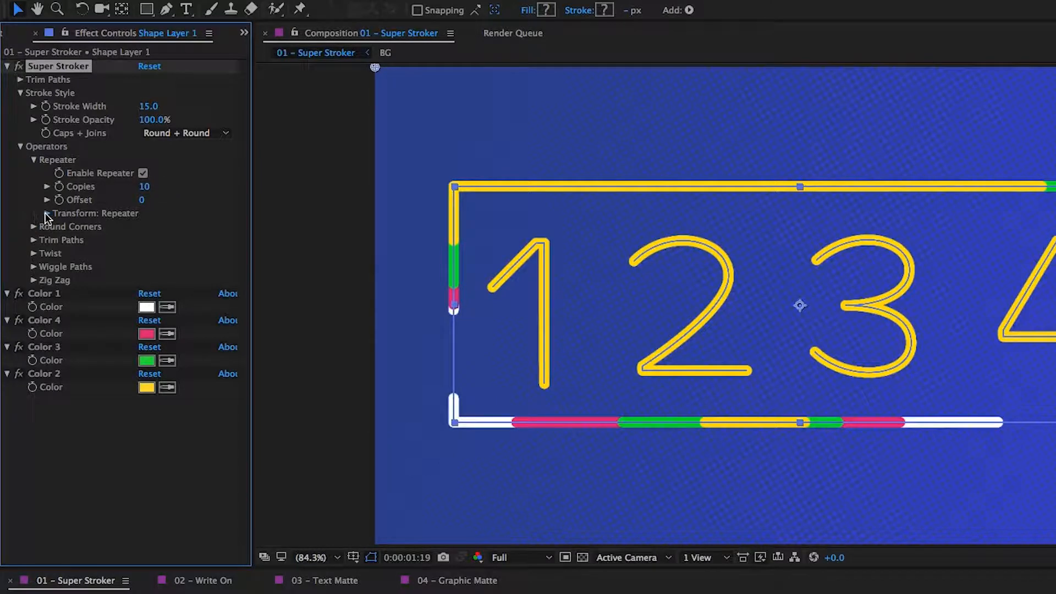
# Give the repeats 90% scale, 0% end opacity and a shifted anchor point.
pyautogui.click(47, 212)
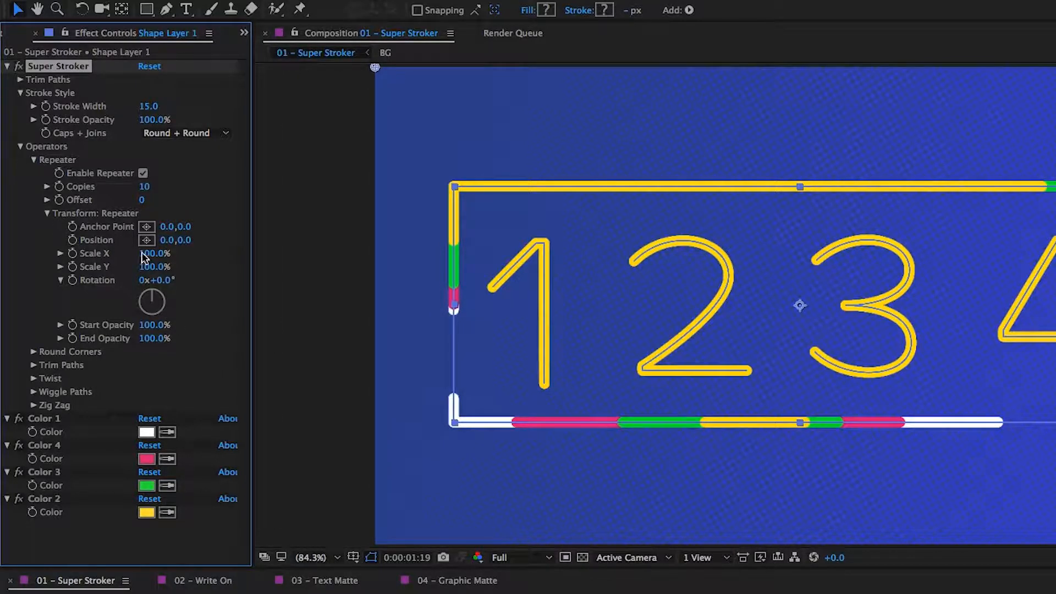
pyautogui.doubleClick(155, 253)
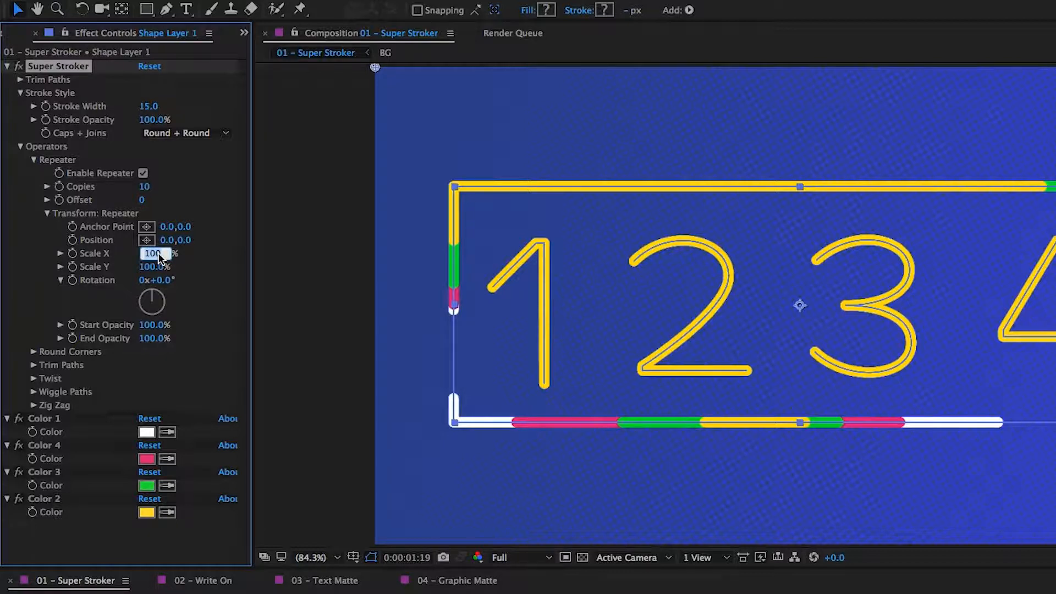
pyautogui.write('90.0%')
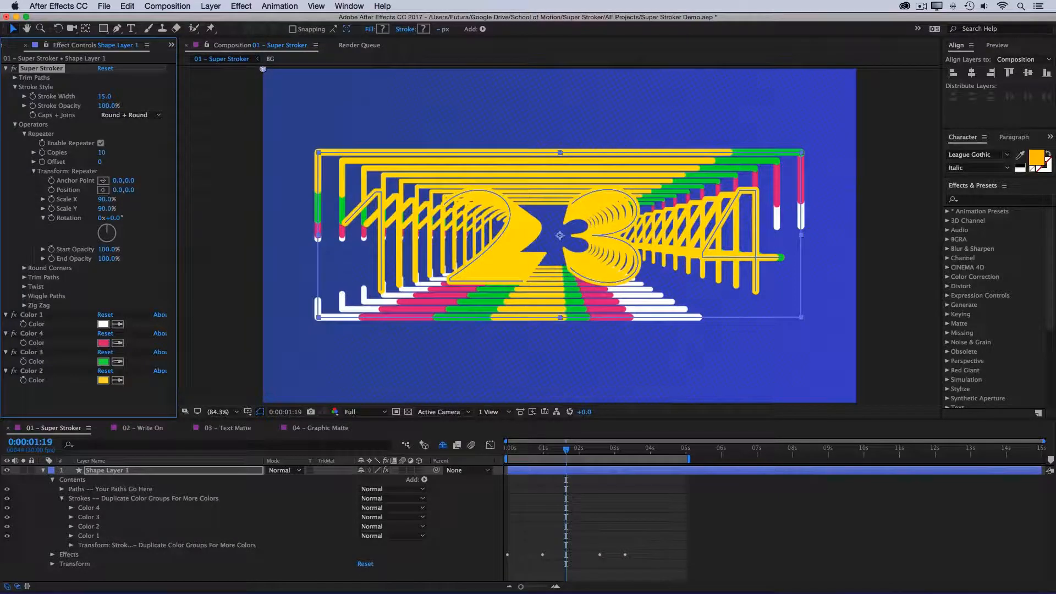
pyautogui.click(109, 259)
pyautogui.write('0')
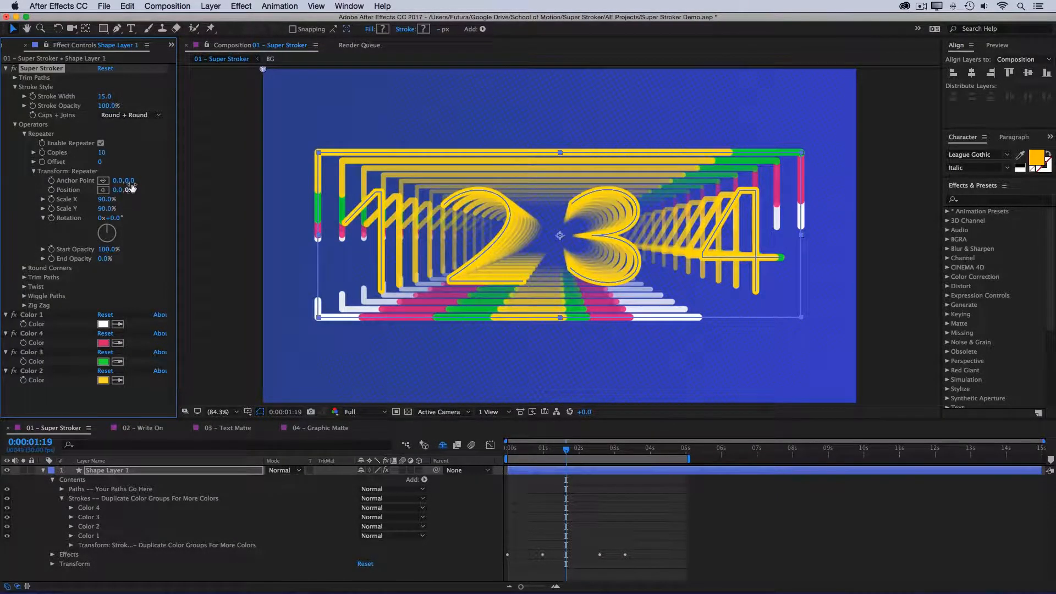
pyautogui.moveTo(120, 189); pyautogui.dragTo(131, 189)
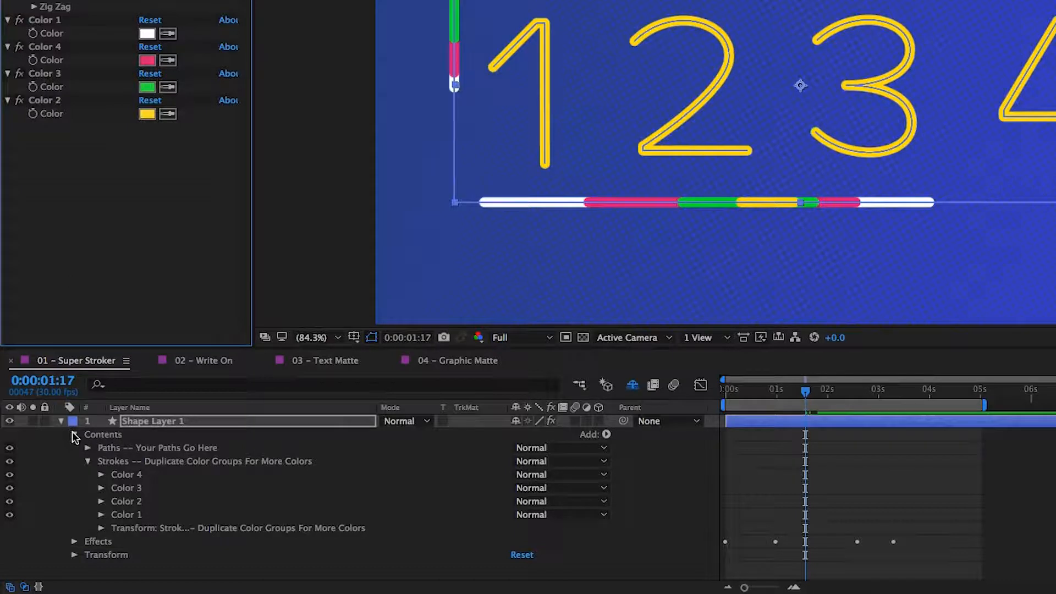
# Add an Offset Paths operation to the numbers with Amount 23.
pyautogui.click(104, 434)
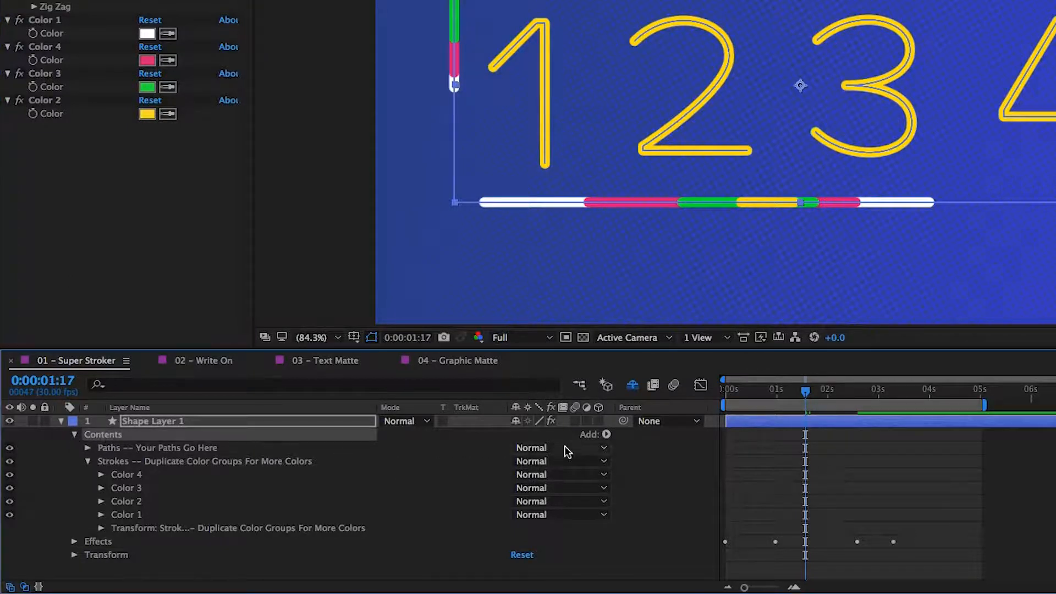
pyautogui.click(607, 433)
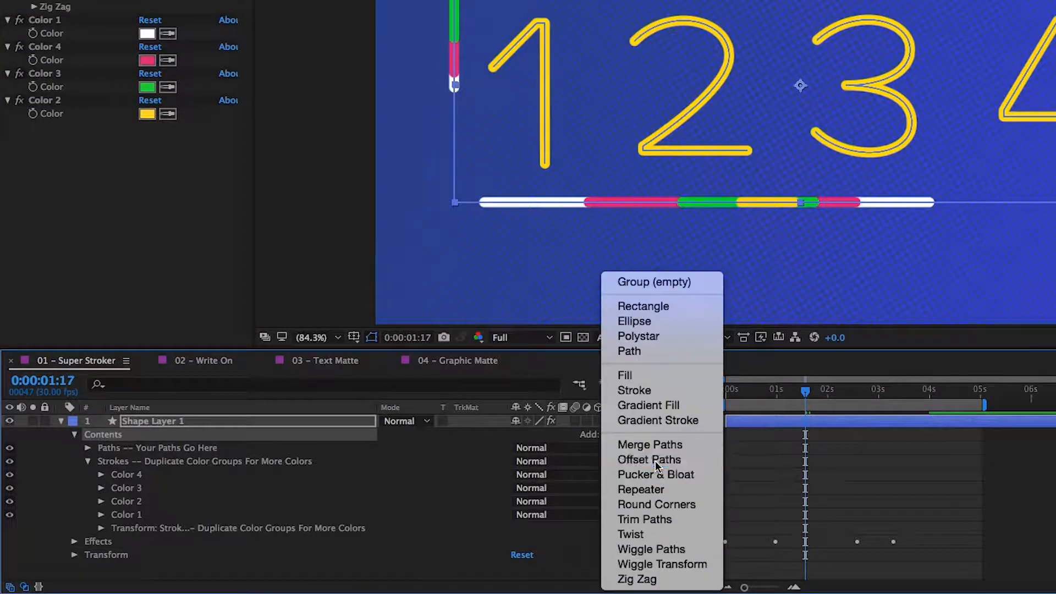
pyautogui.click(649, 460)
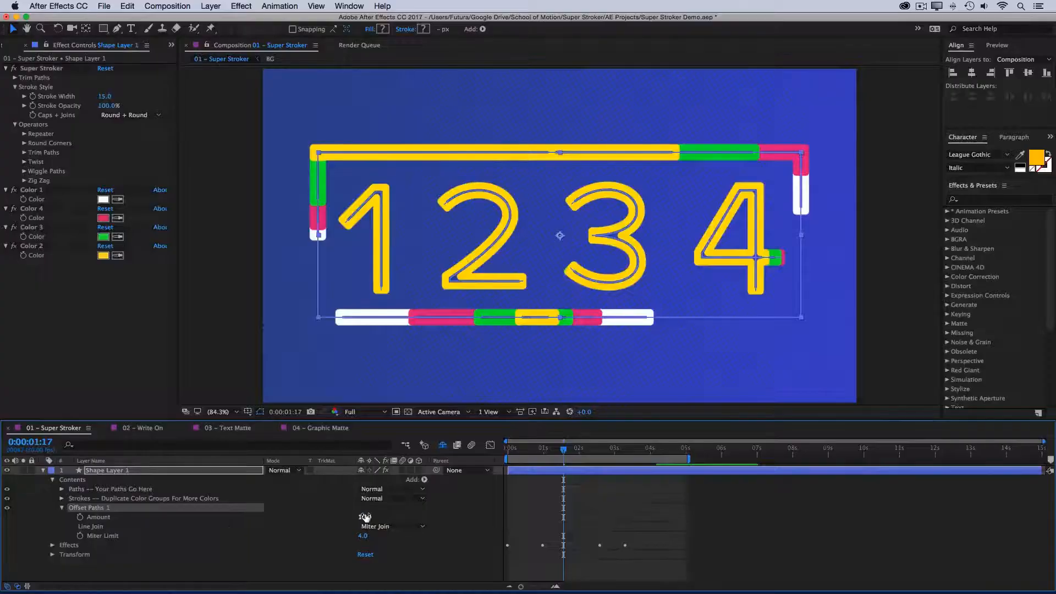
pyautogui.moveTo(366, 518); pyautogui.dragTo(374, 517)
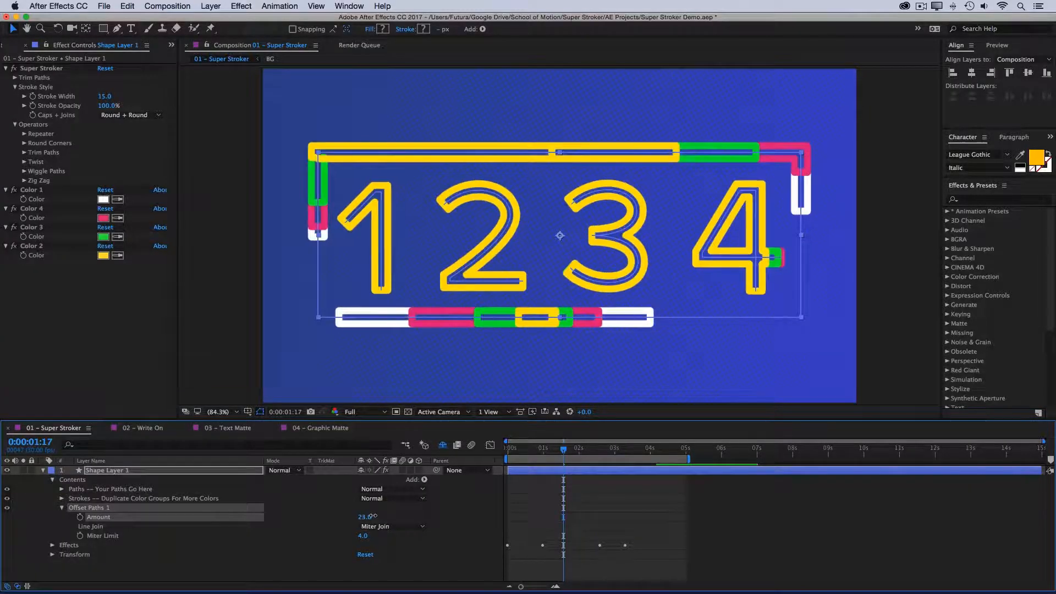
pyautogui.click(391, 526)
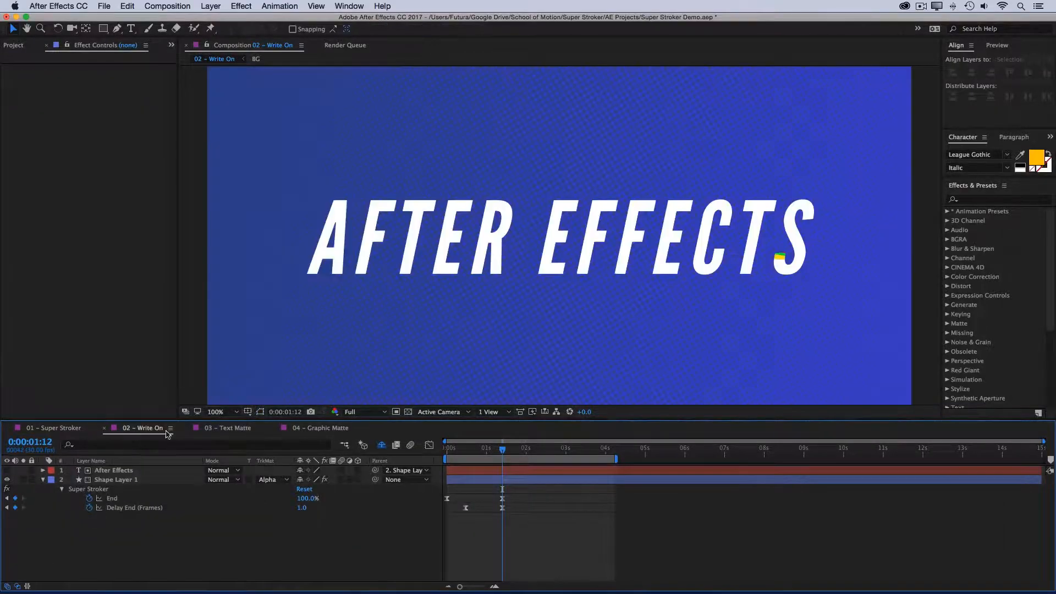
# In the Write On composition, alpha-matte Shape Layer 1 to the After Effects text.
pyautogui.click(114, 470)
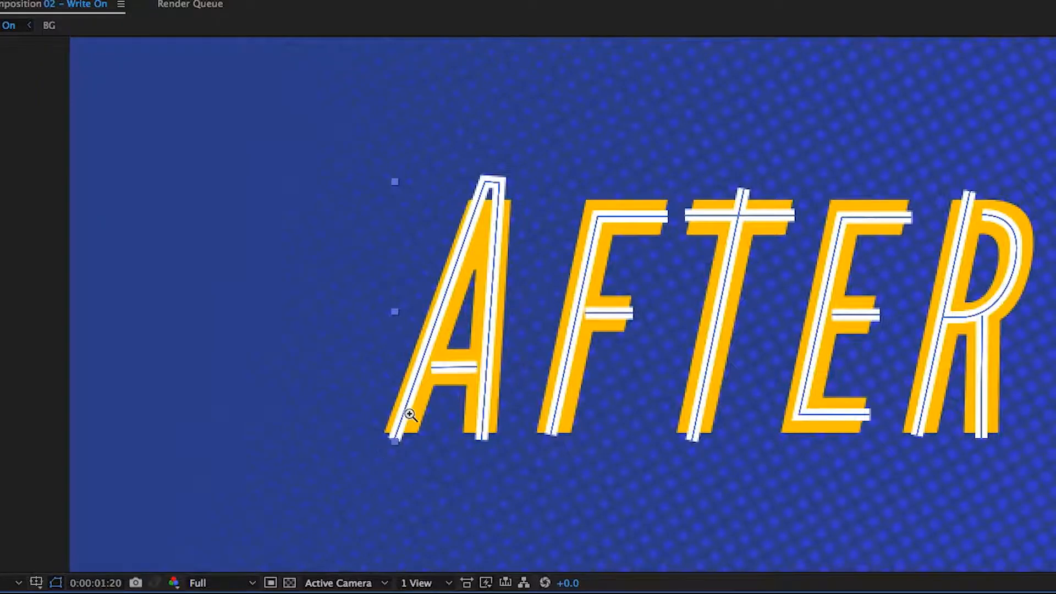
pyautogui.moveTo(529, 260)
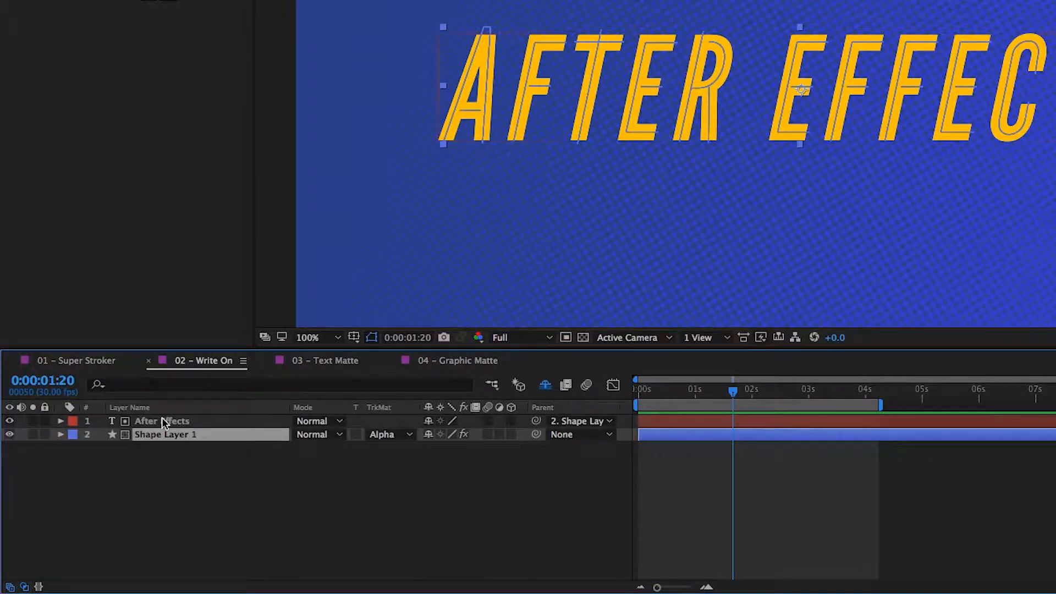
pyautogui.click(388, 434)
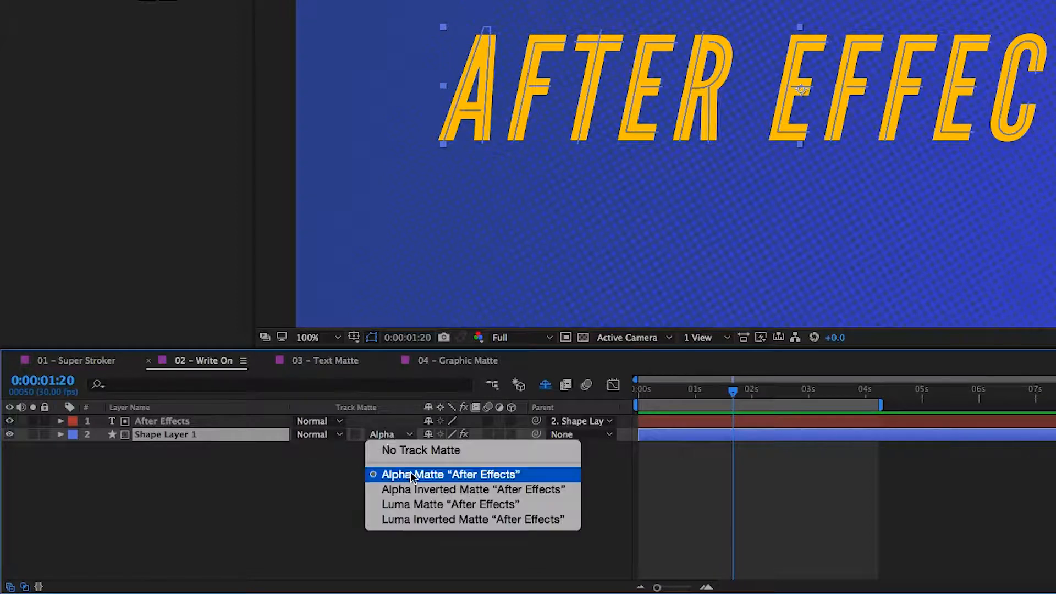
pyautogui.click(448, 474)
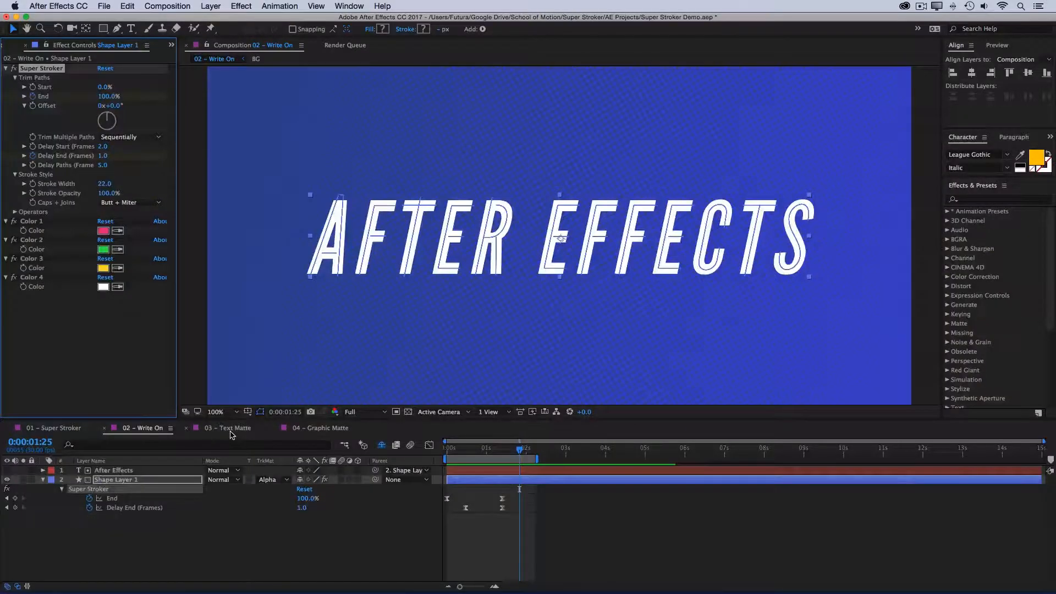
# In 03 – Text Matte, inspect Subtitle Reveal's effects and toggle its track matte.
pyautogui.click(227, 428)
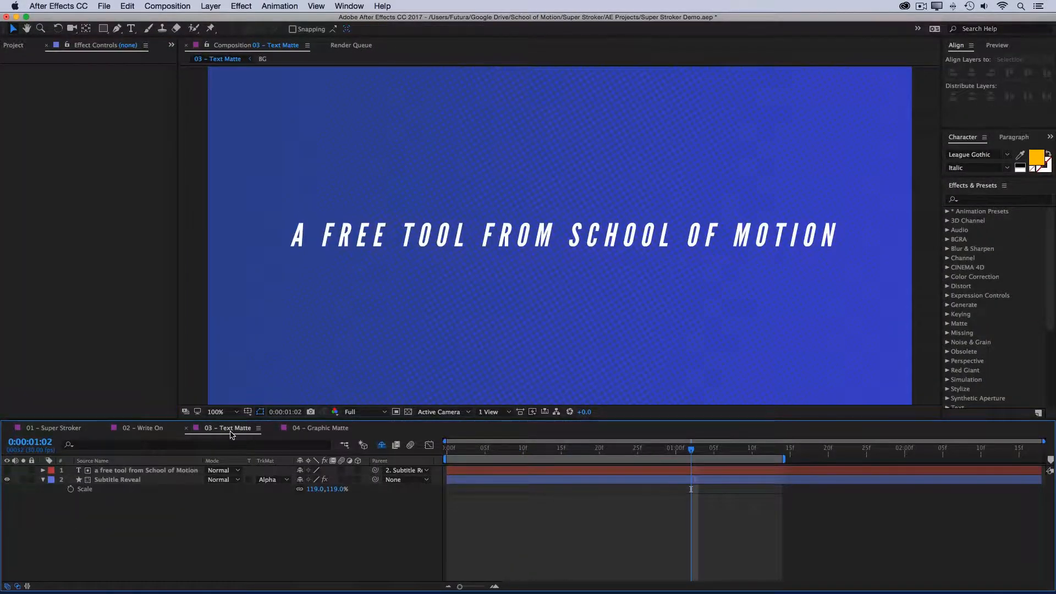
pyautogui.press('`')
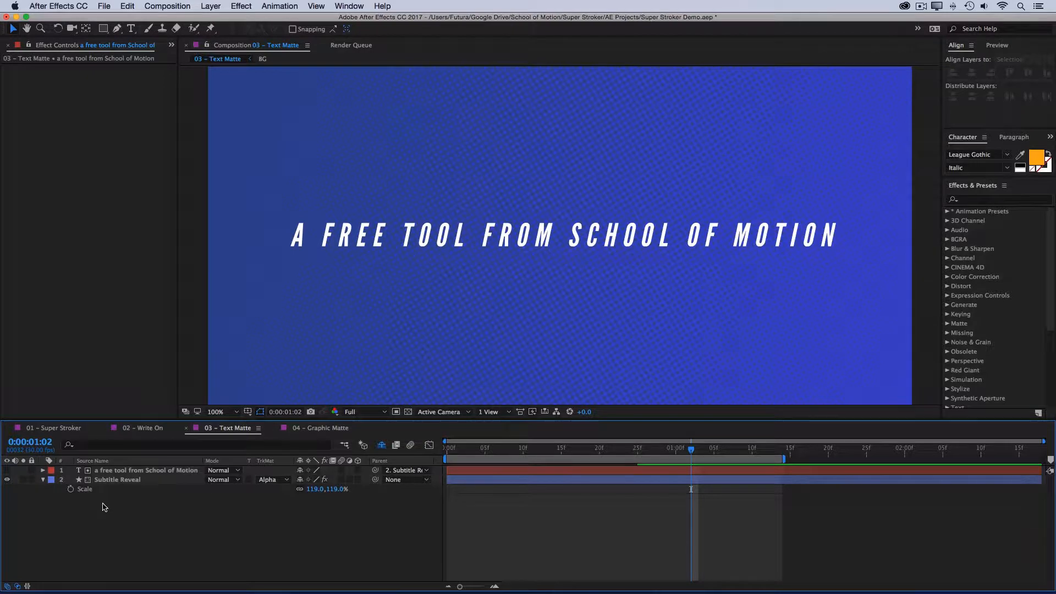
pyautogui.click(147, 470)
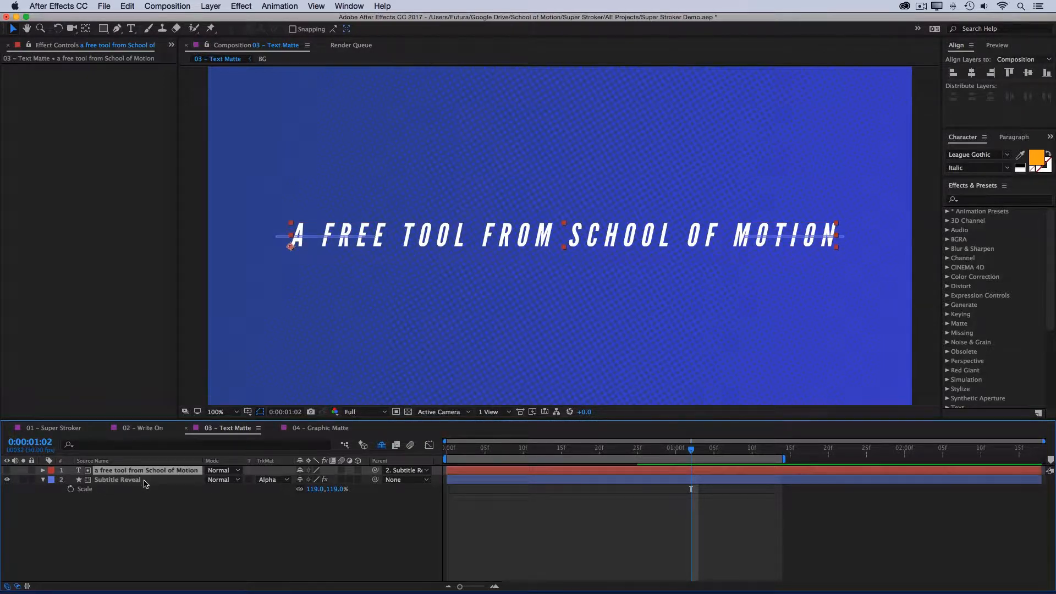
pyautogui.click(117, 479)
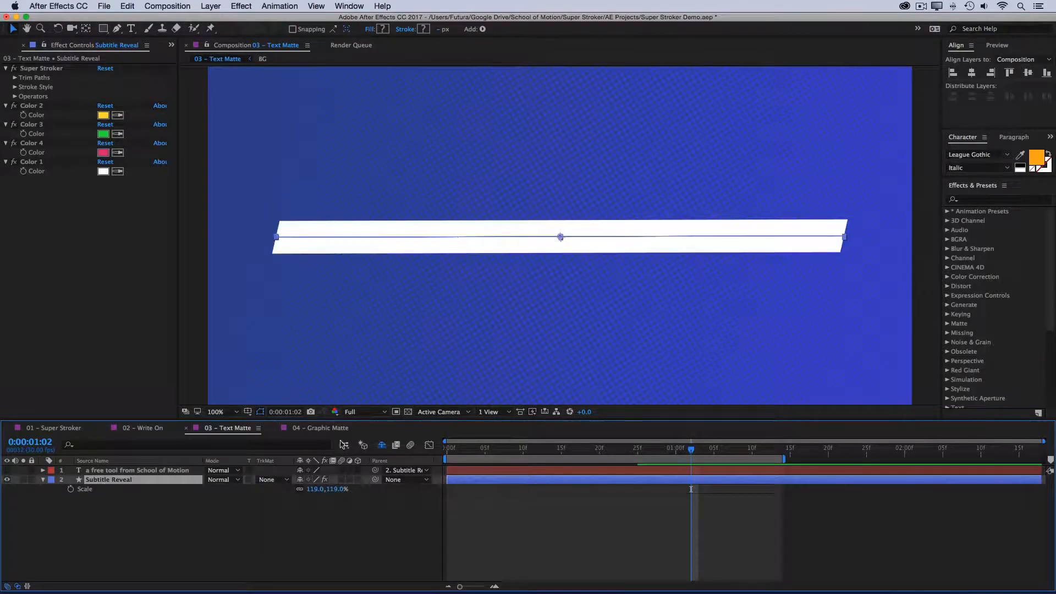
pyautogui.press('`')
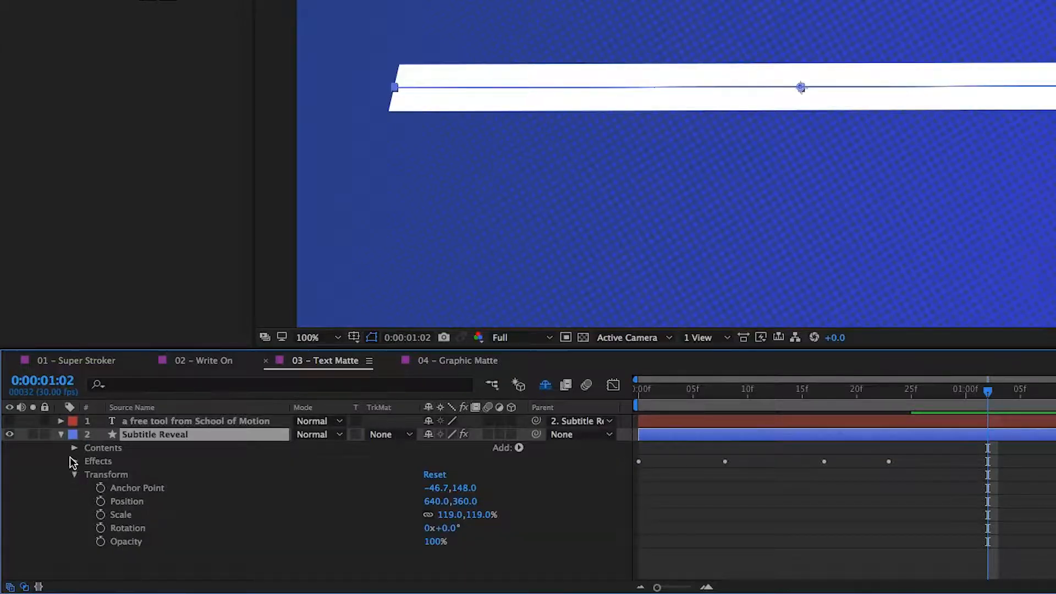
pyautogui.click(74, 448)
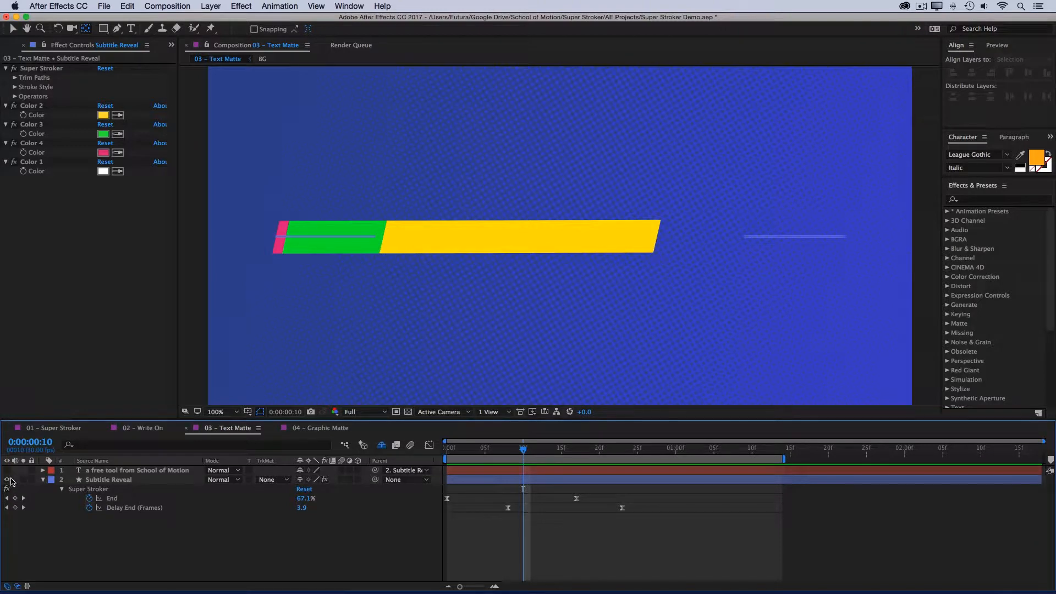
pyautogui.click(272, 478)
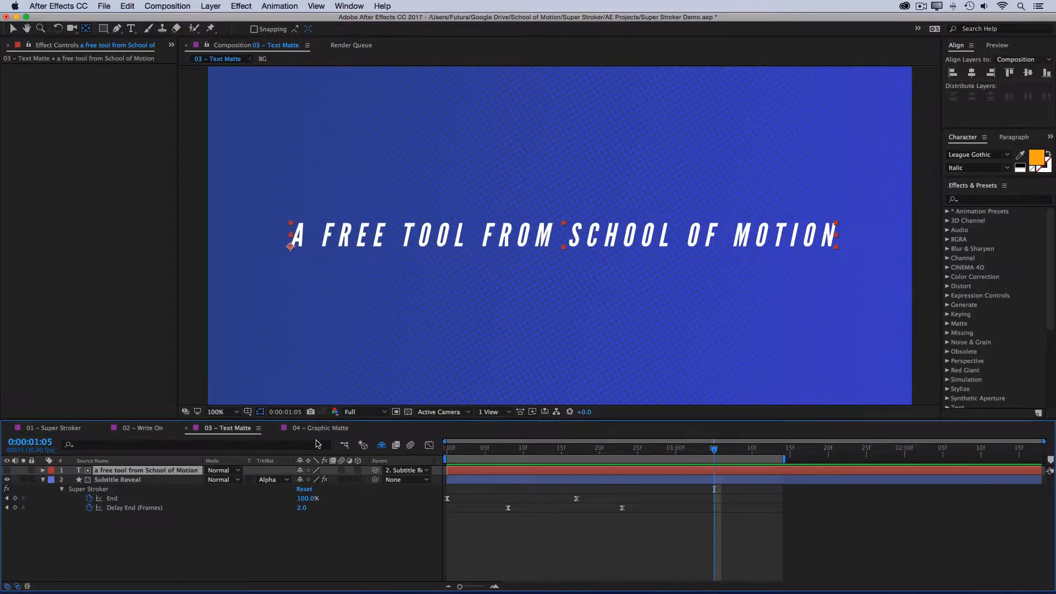
# Switch to 04 – Graphic Matte and select the stroke shape layer behind the seal.
pyautogui.click(319, 428)
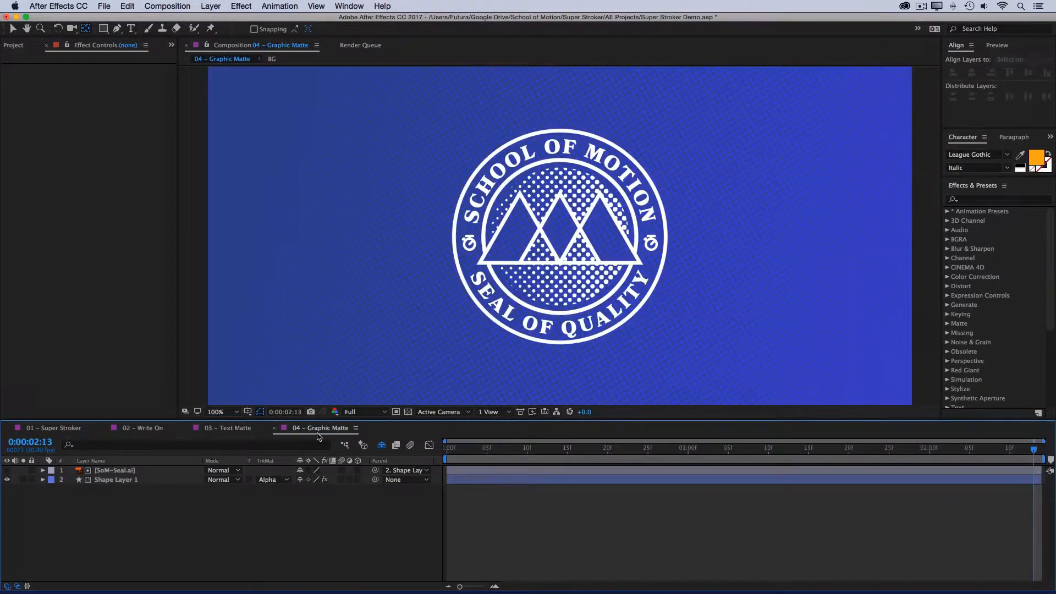
pyautogui.click(115, 480)
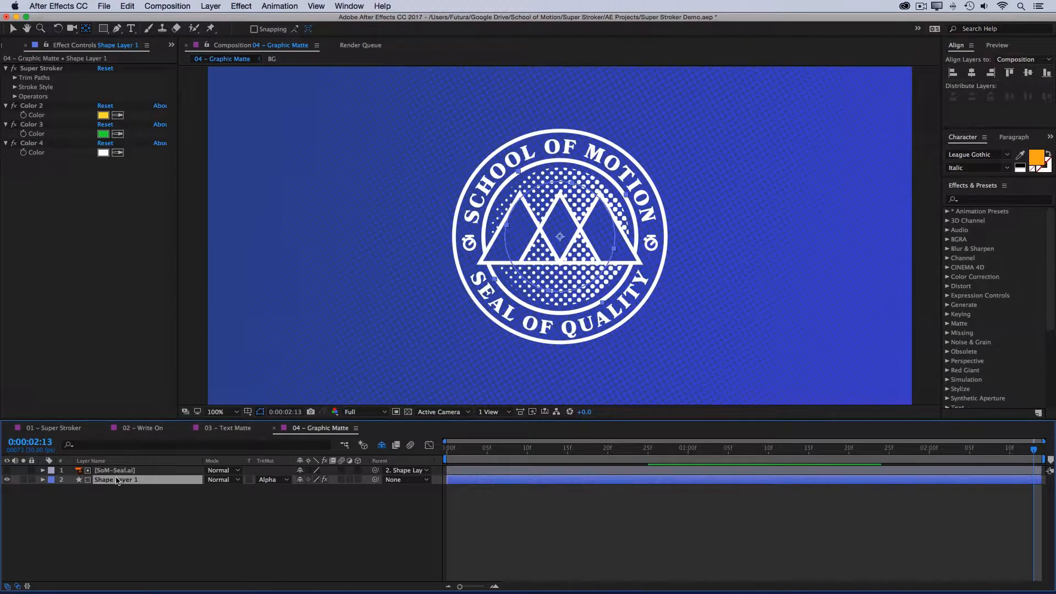